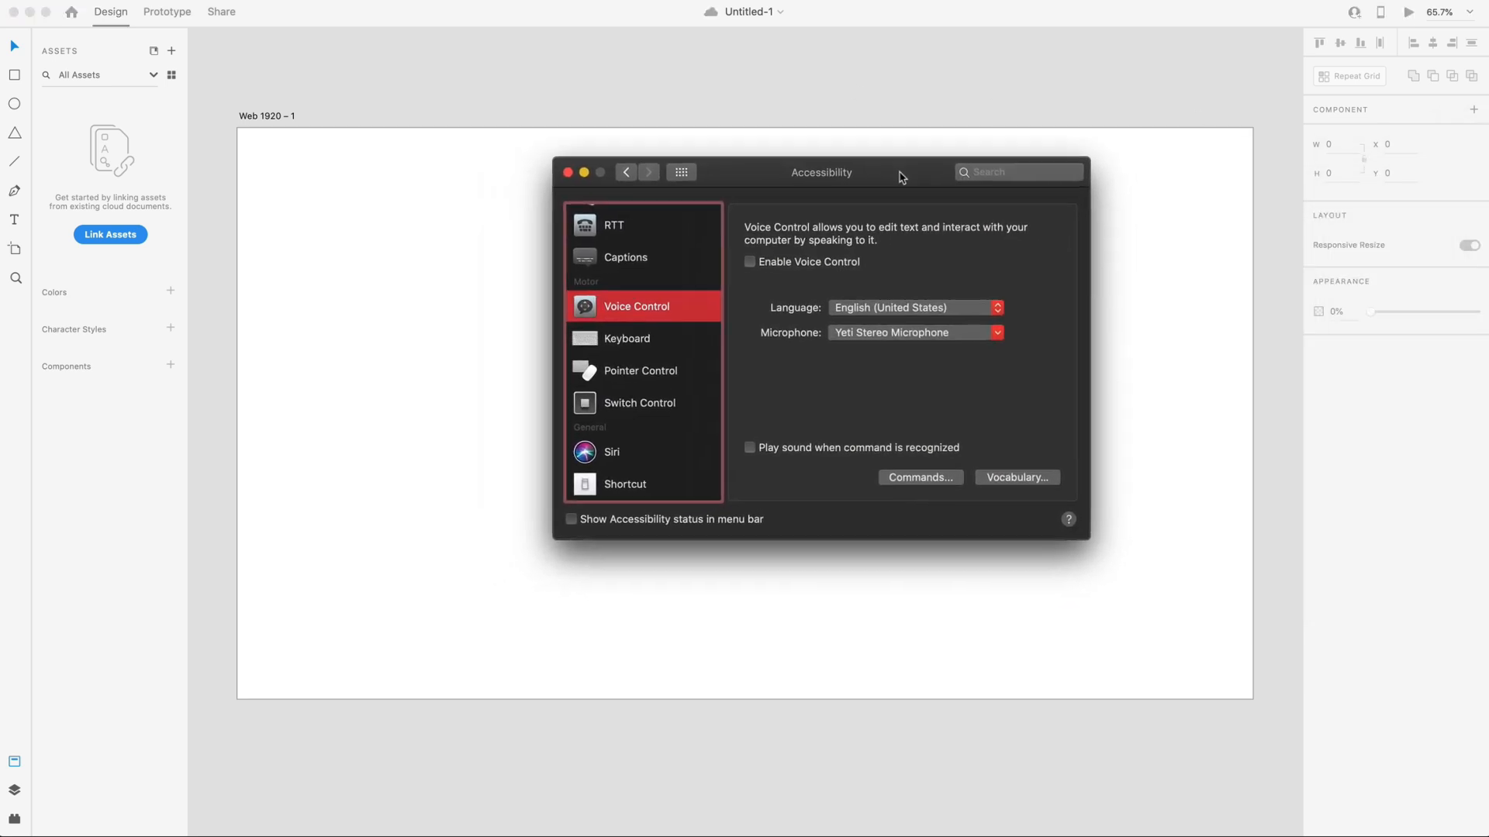
mouse_move(798, 181)
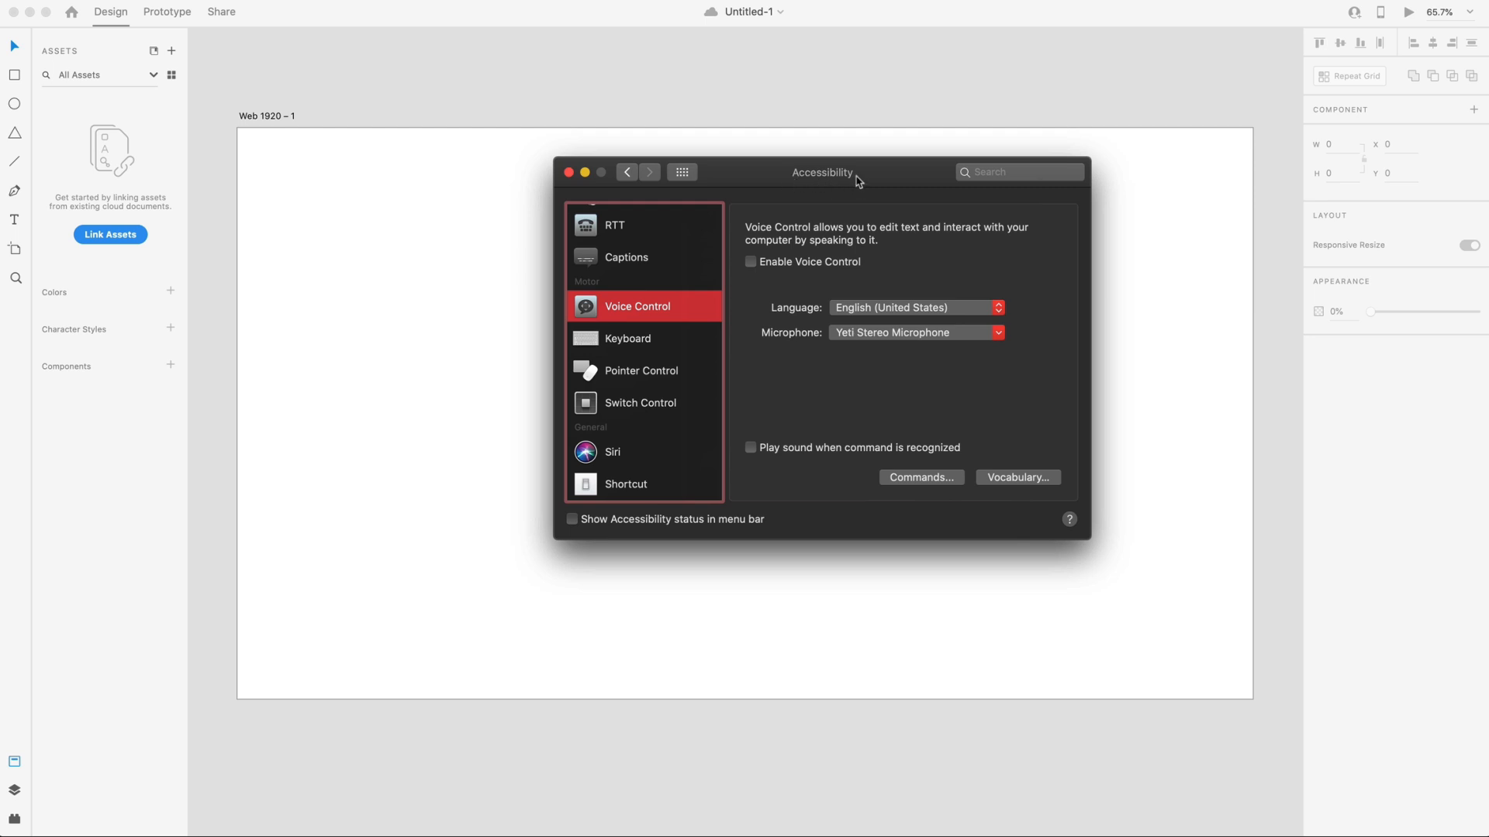
mouse_move(652, 313)
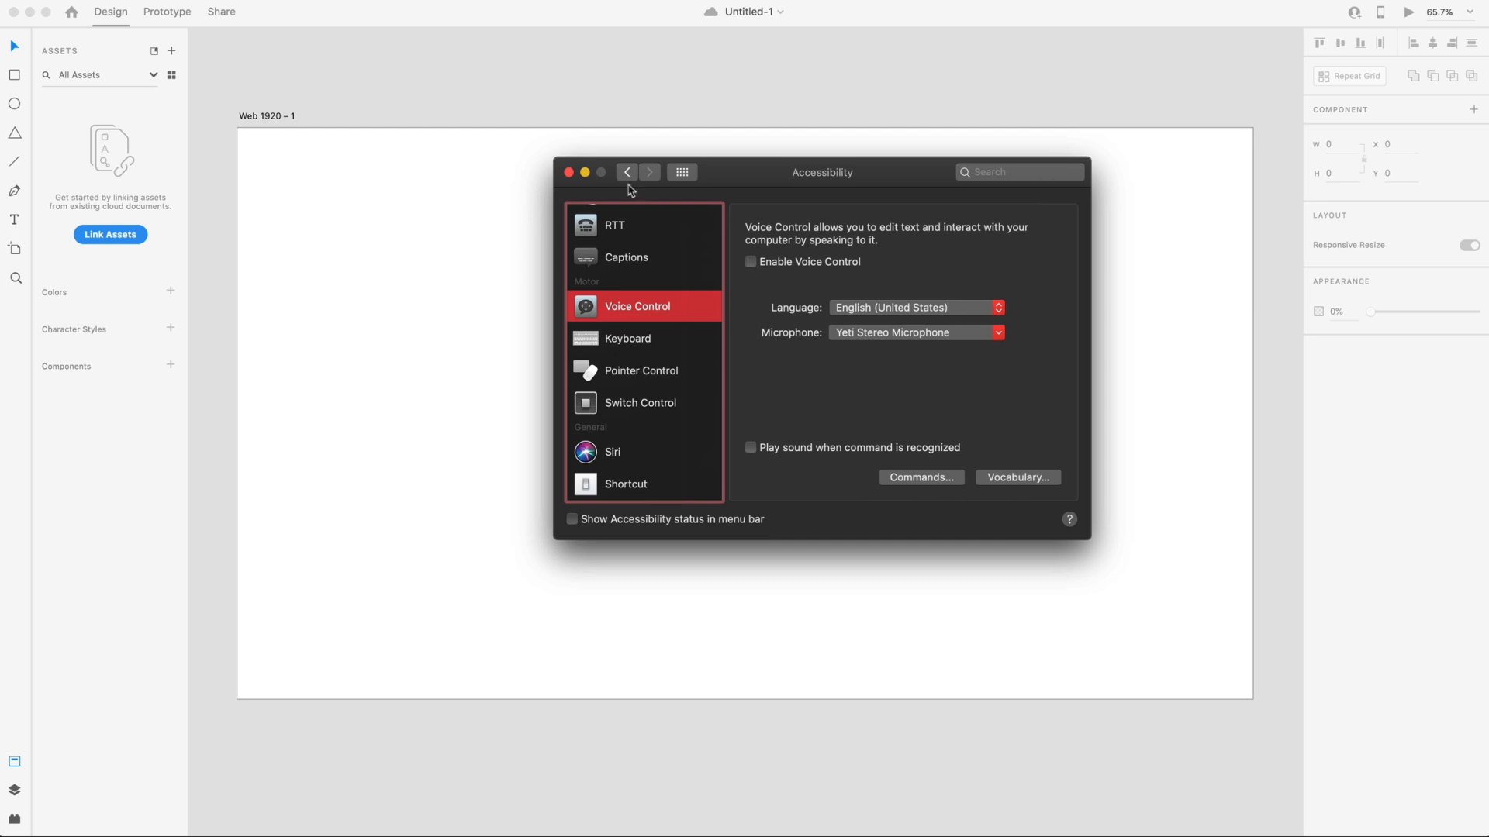
Close the System Preferences Accessibility Voice Control window to return to the XD document.
left_click(570, 172)
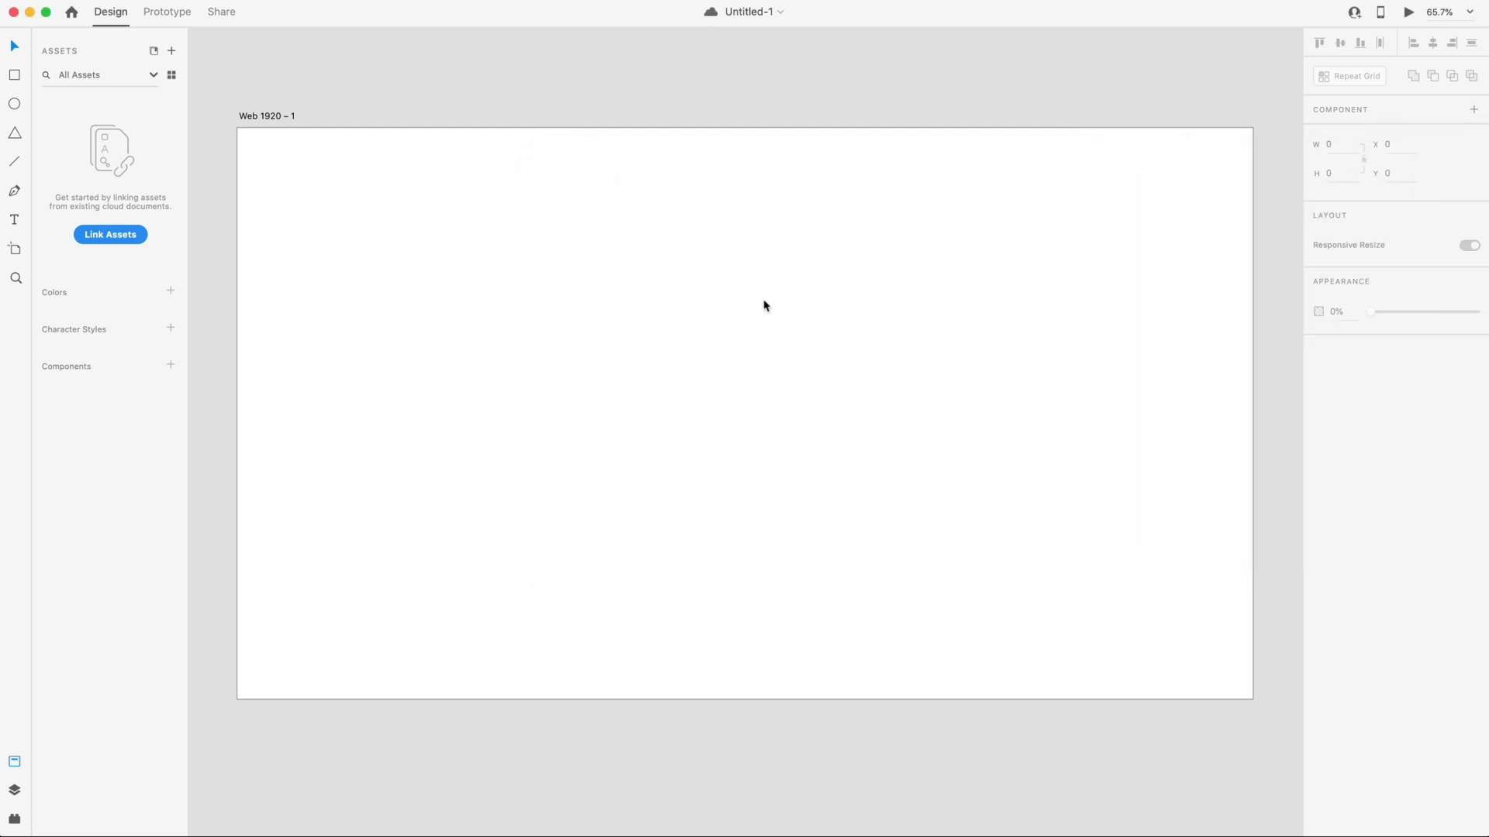
mouse_move(777, 370)
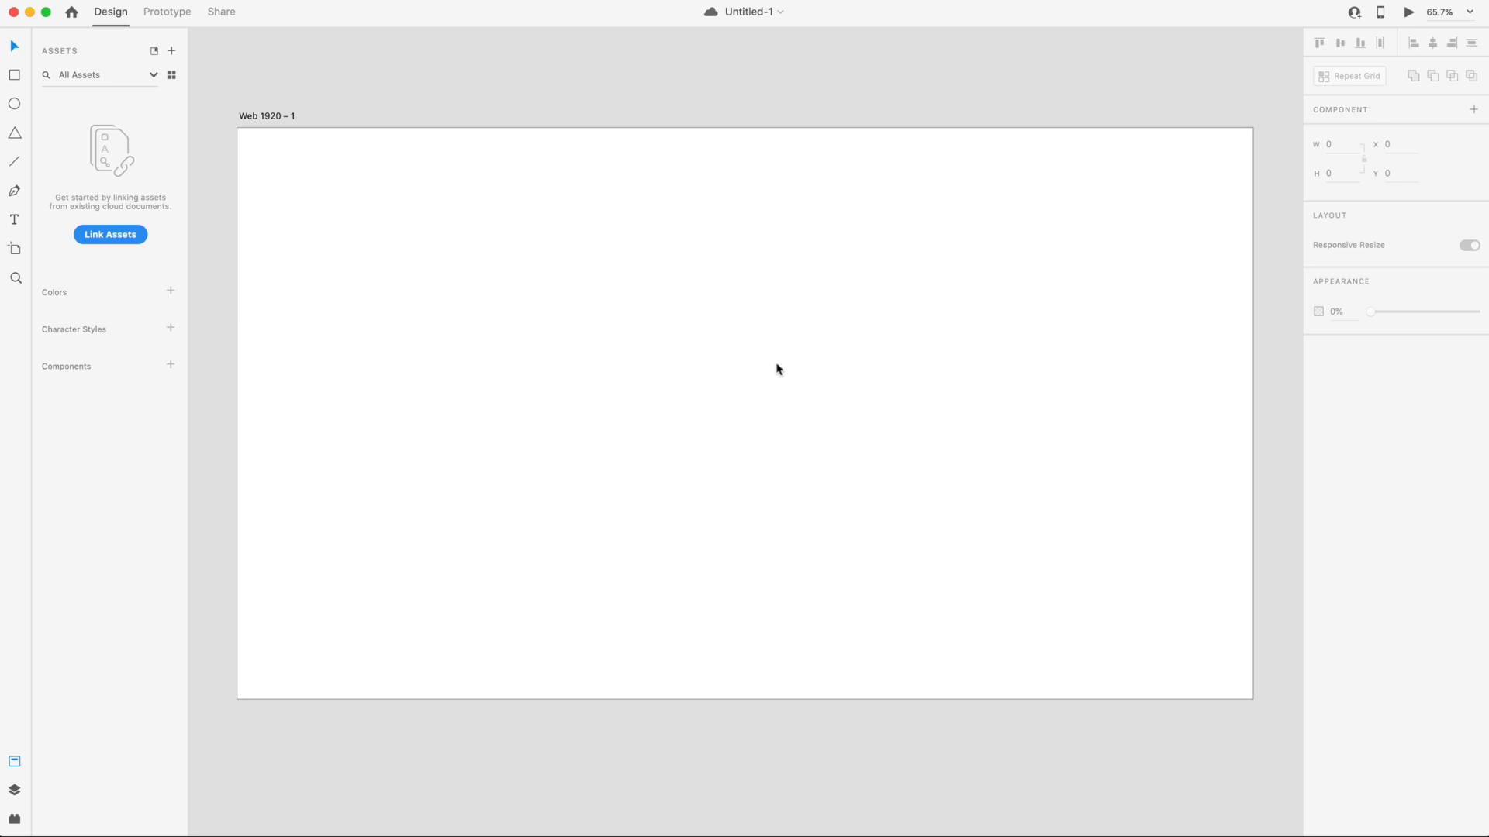
Draw a triangle with the Polygon tool and set its corner count to "<3" to make a heart.
left_click(14, 132)
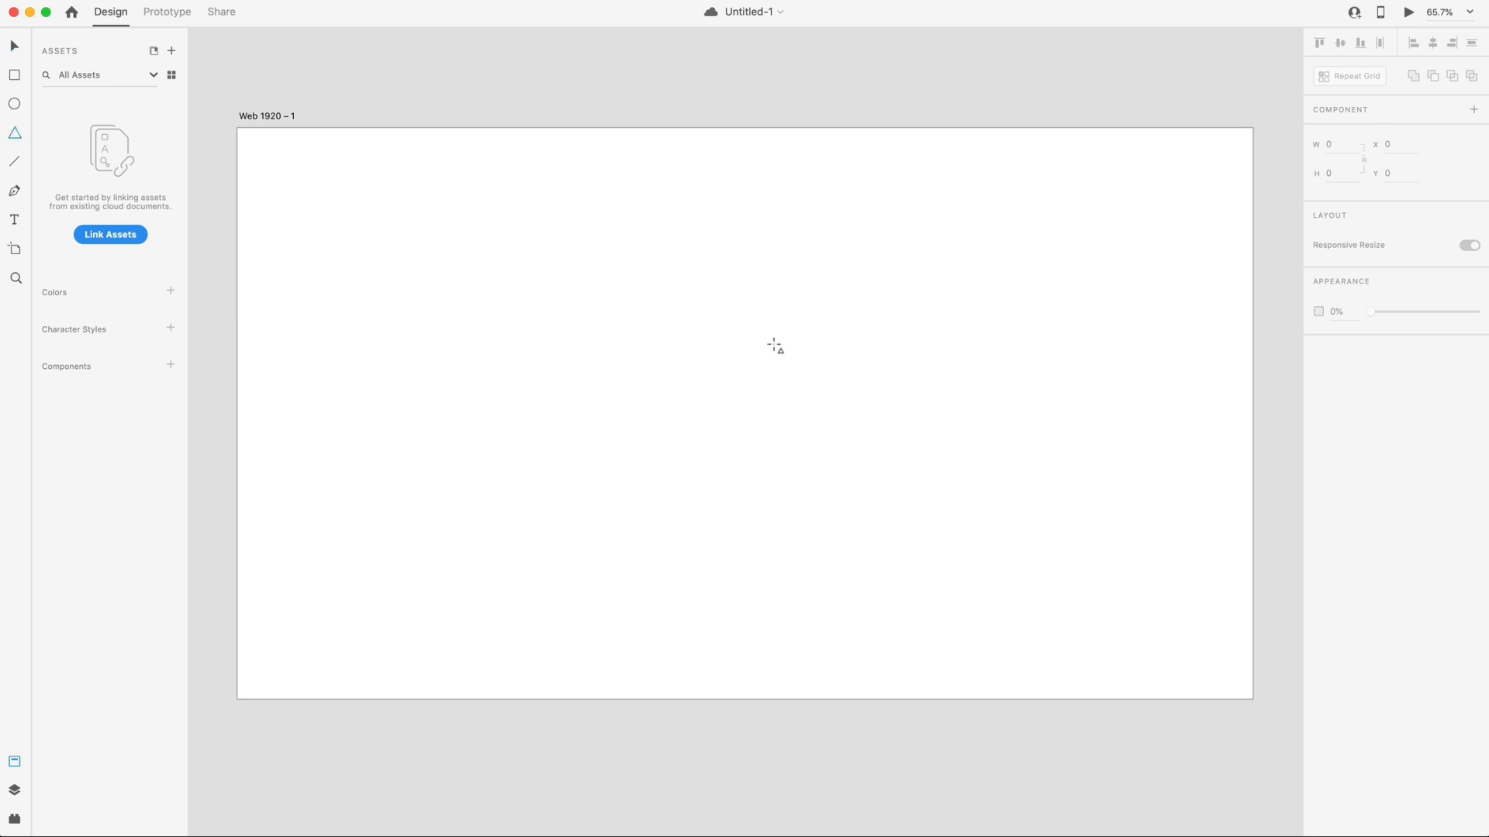
left_click_drag(778, 204, 954, 511)
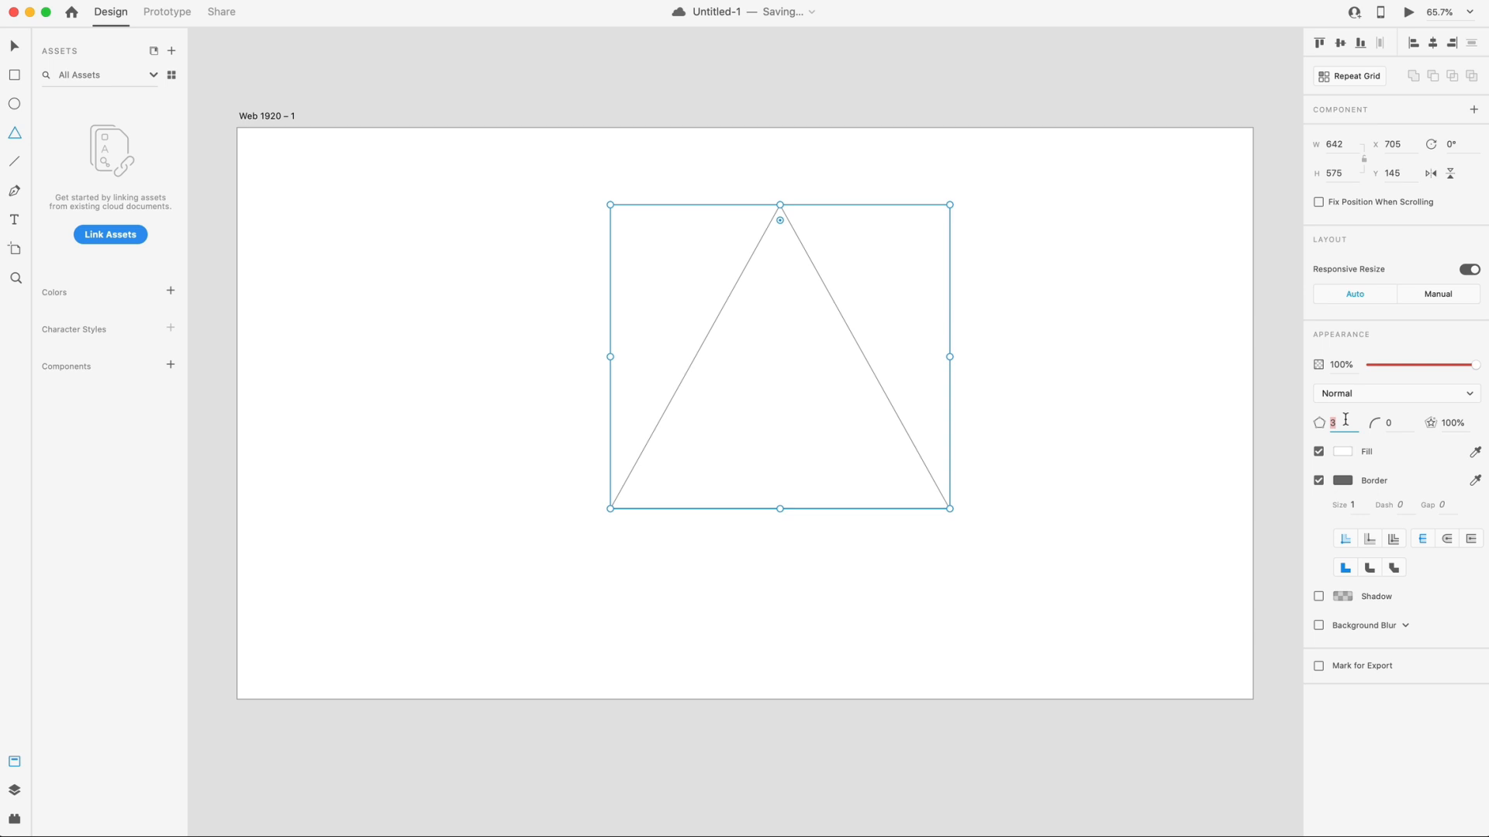
type("<")
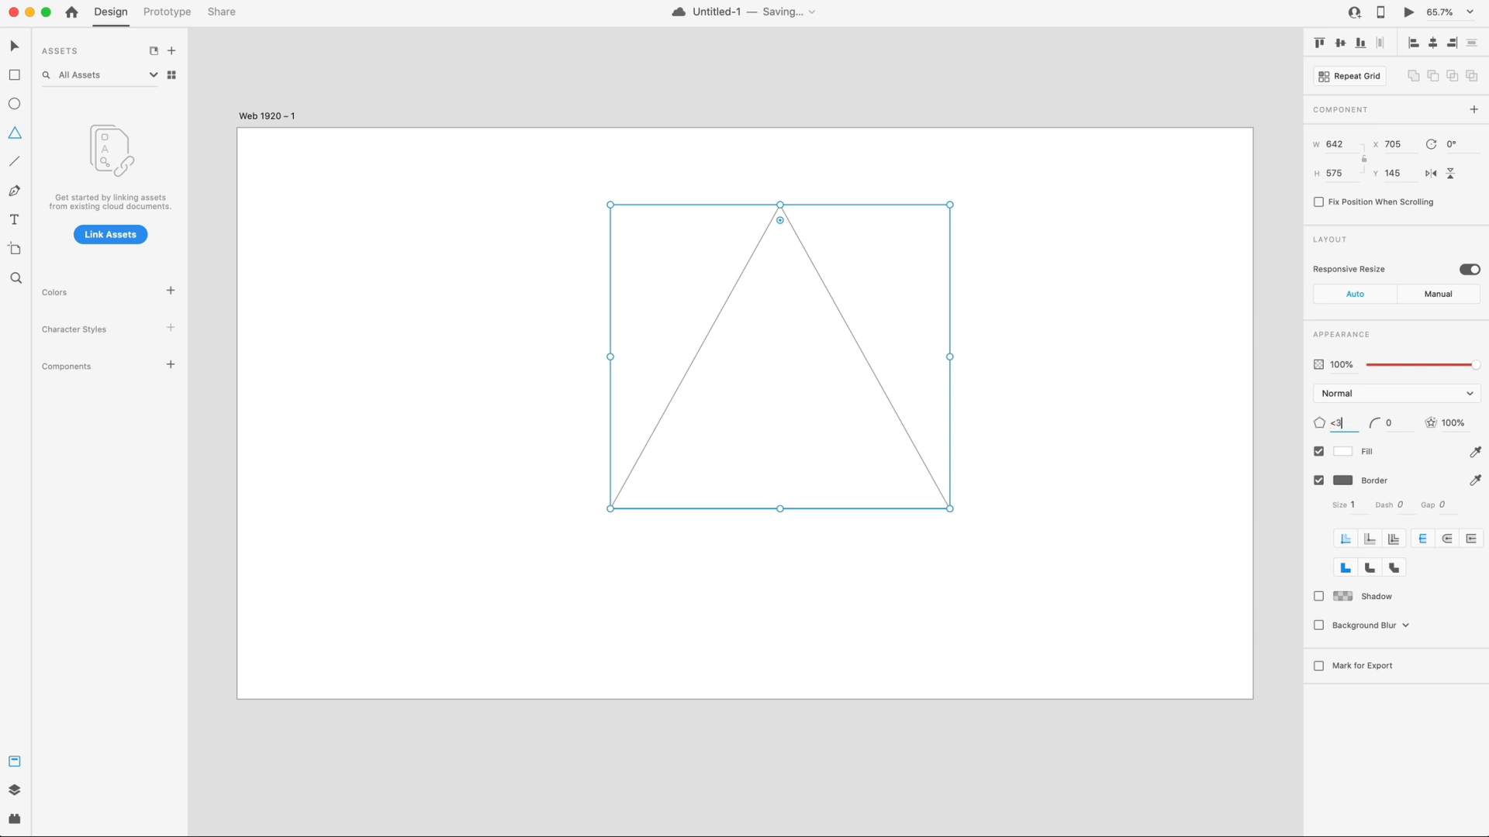
type("3")
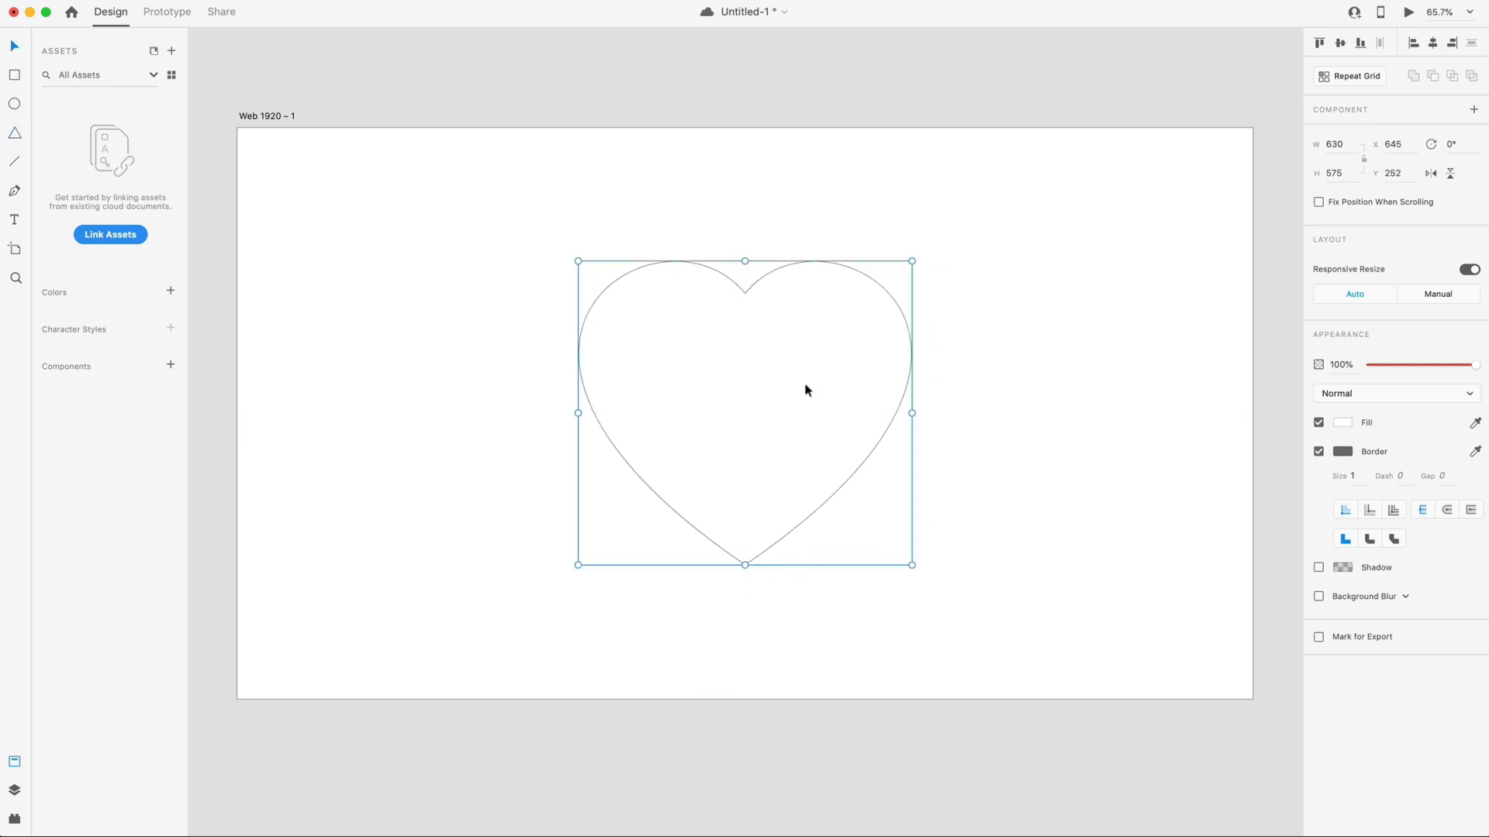
mouse_move(965, 422)
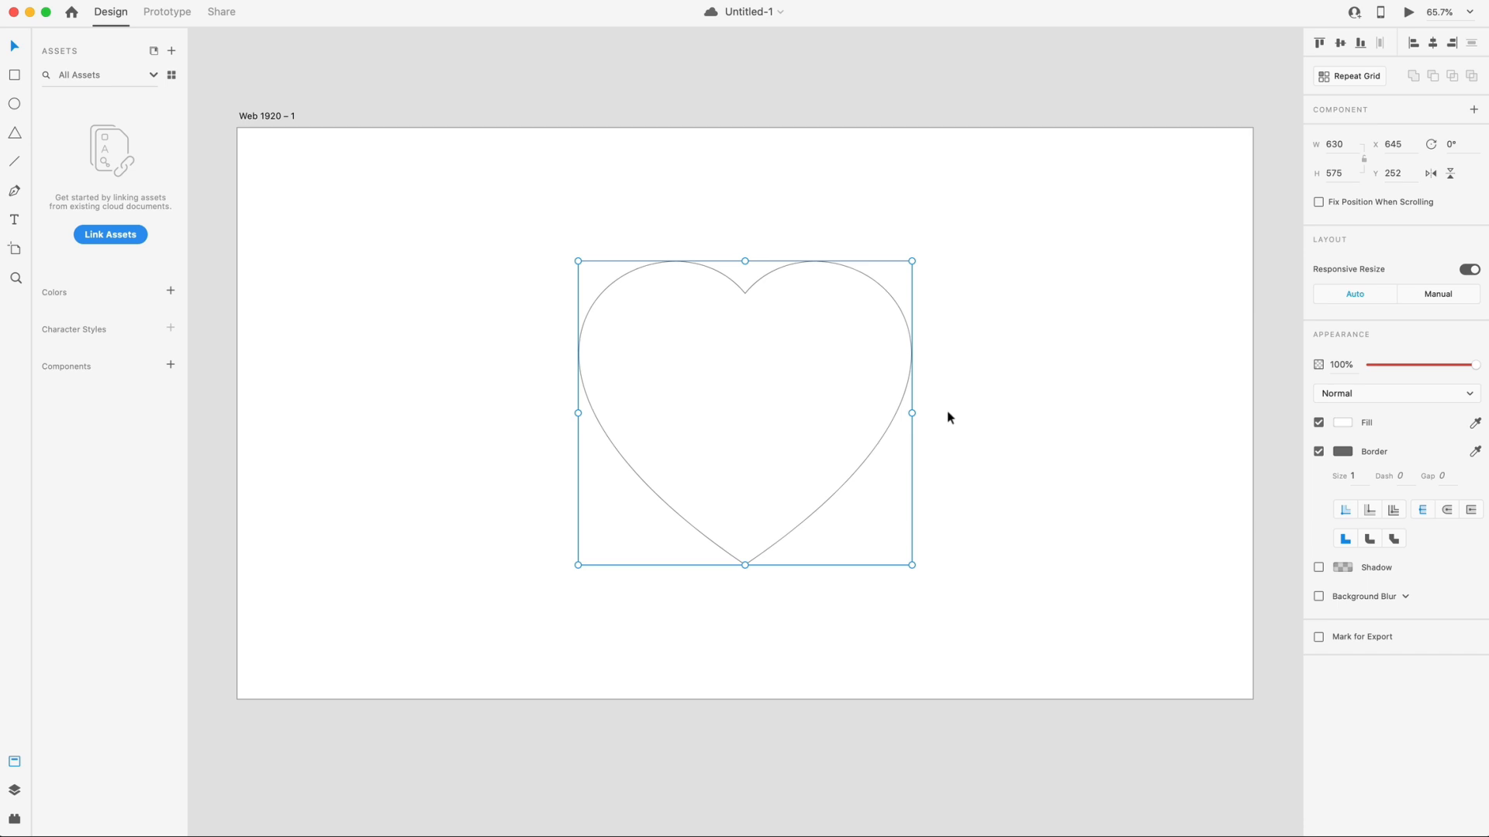
mouse_move(748, 348)
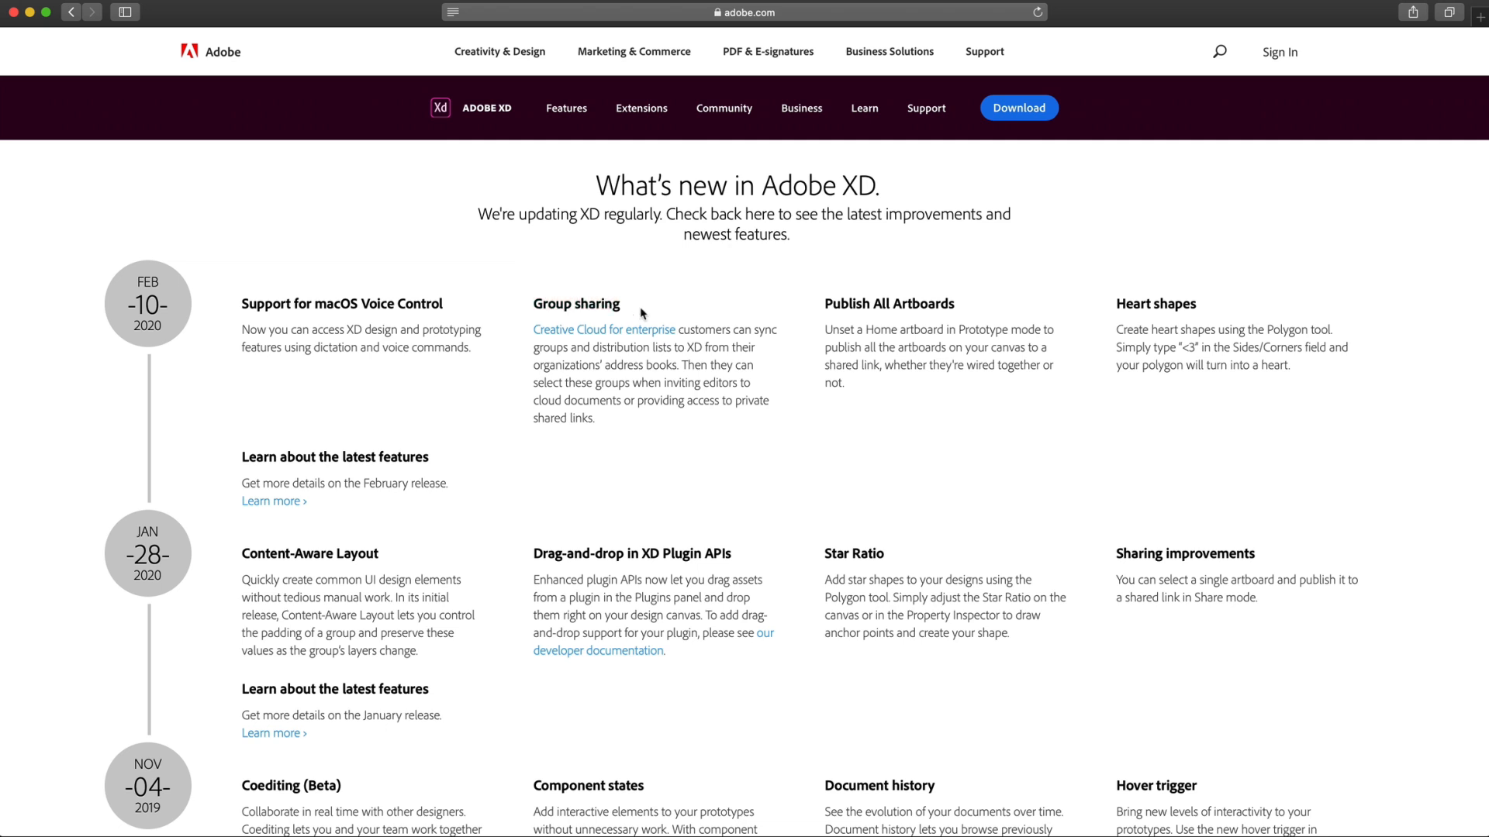
mouse_move(688, 354)
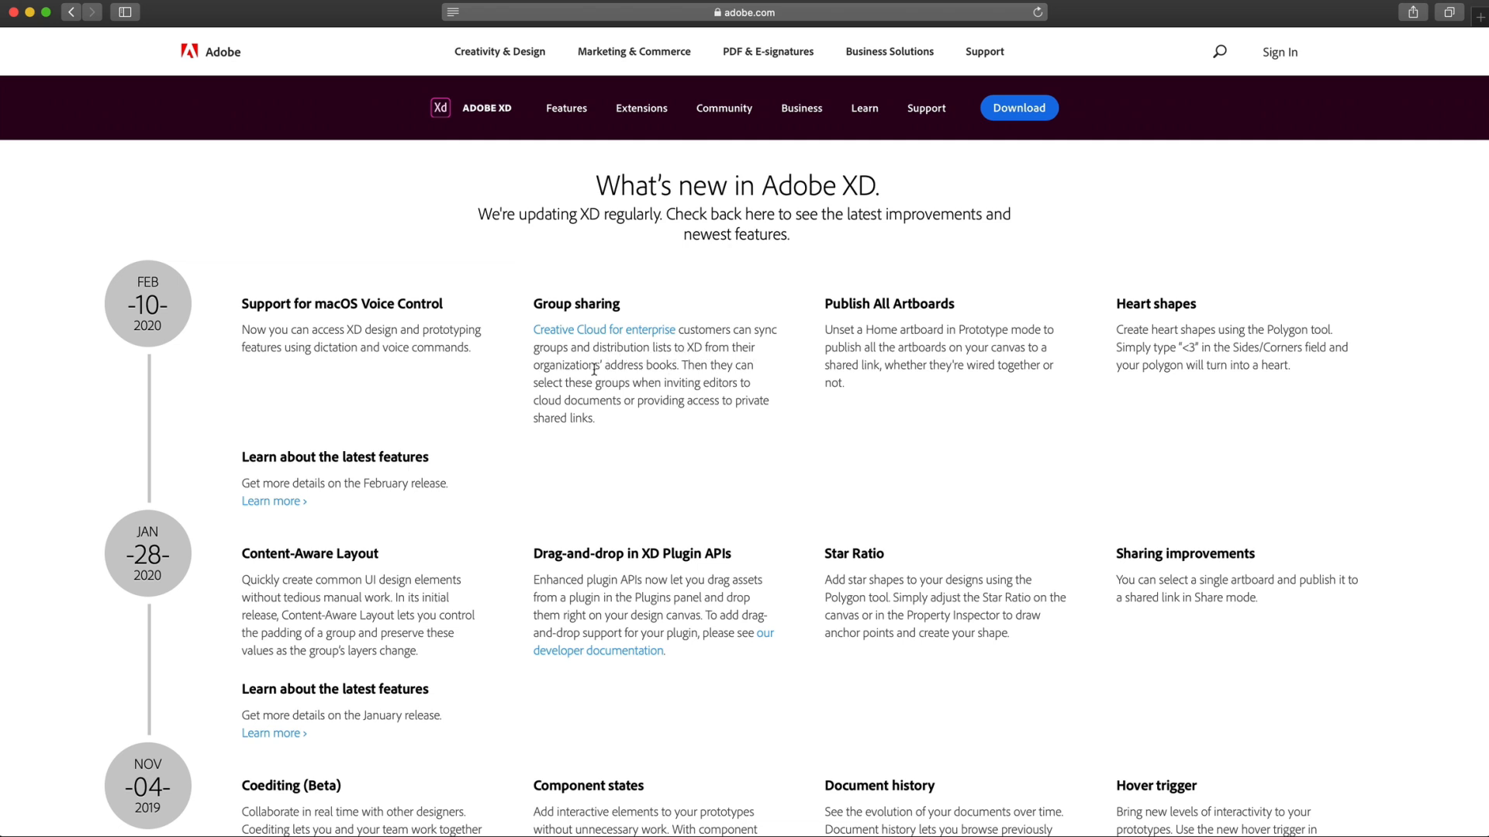
mouse_move(728, 369)
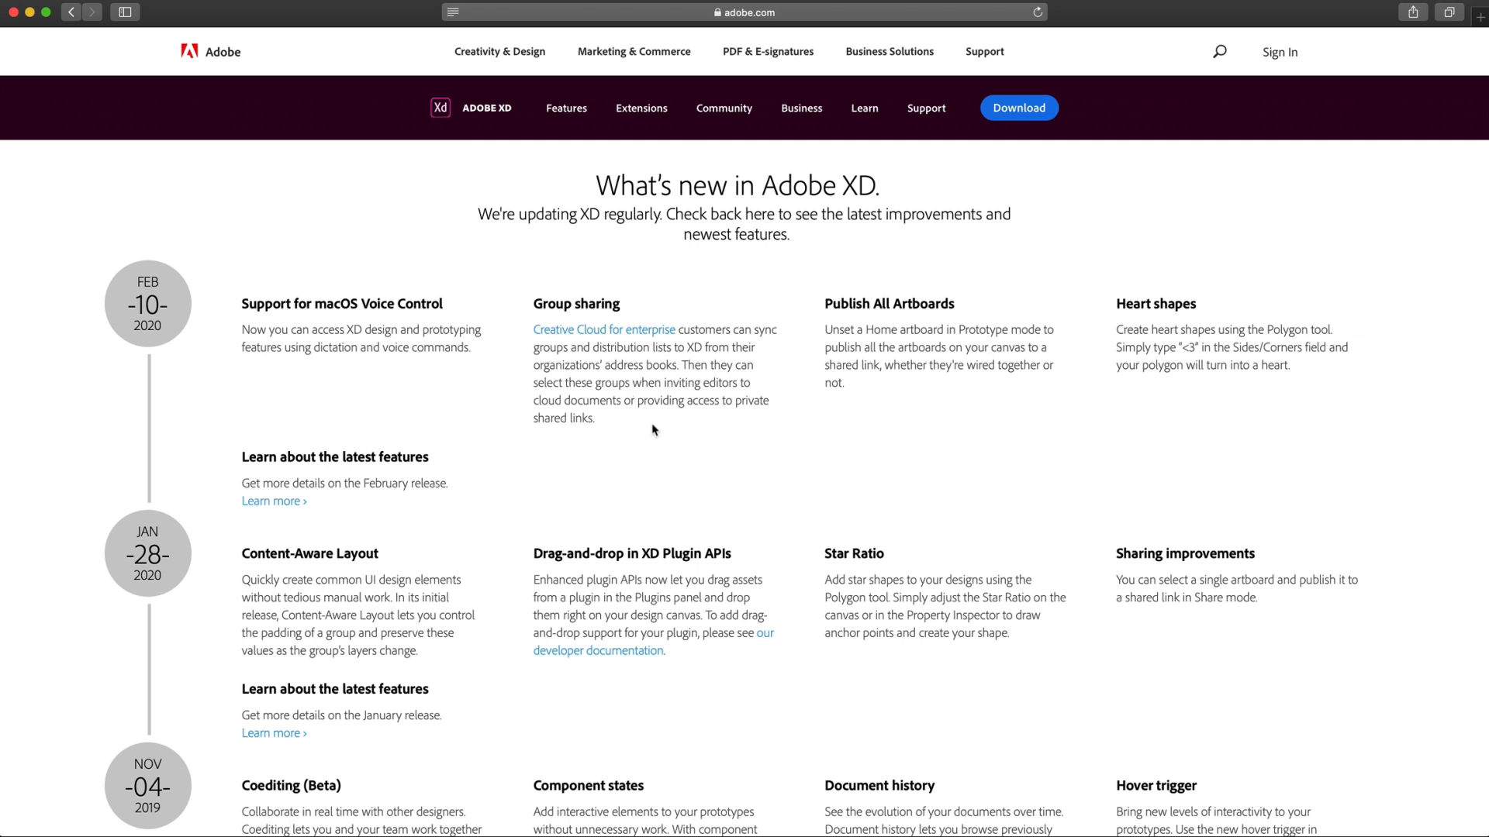
mouse_move(651, 429)
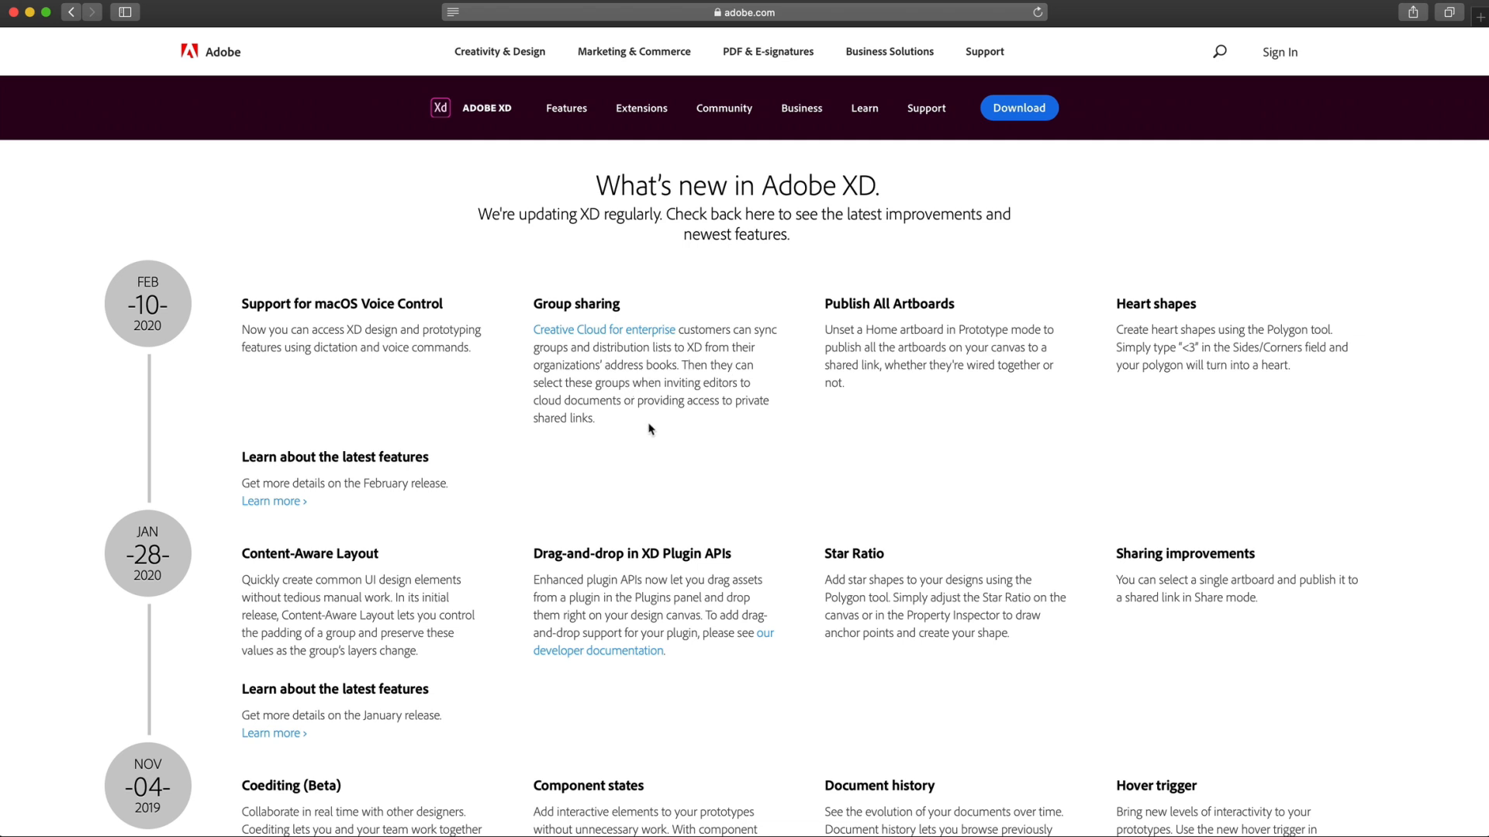
mouse_move(650, 363)
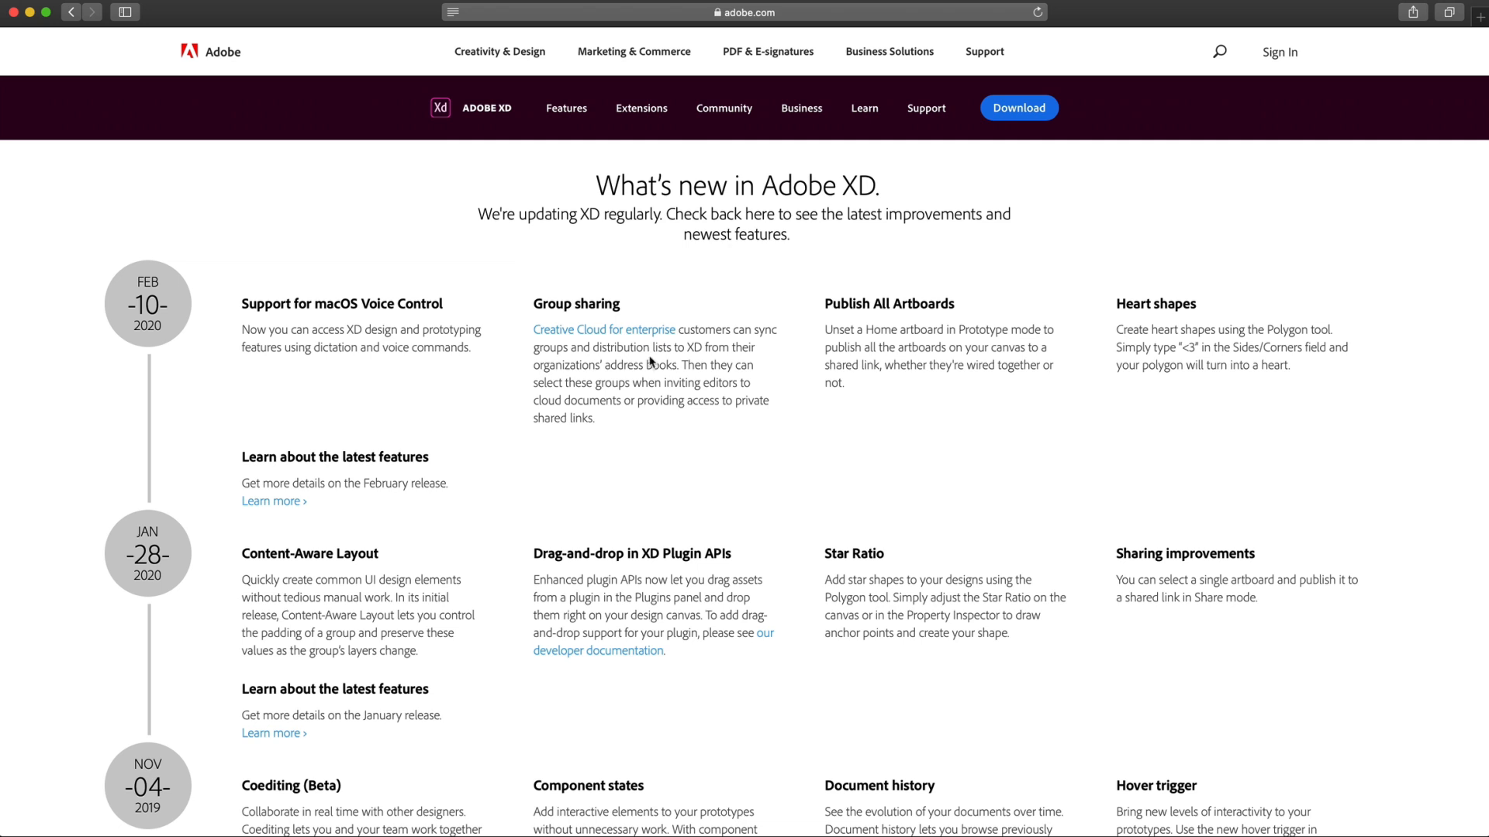
mouse_move(660, 306)
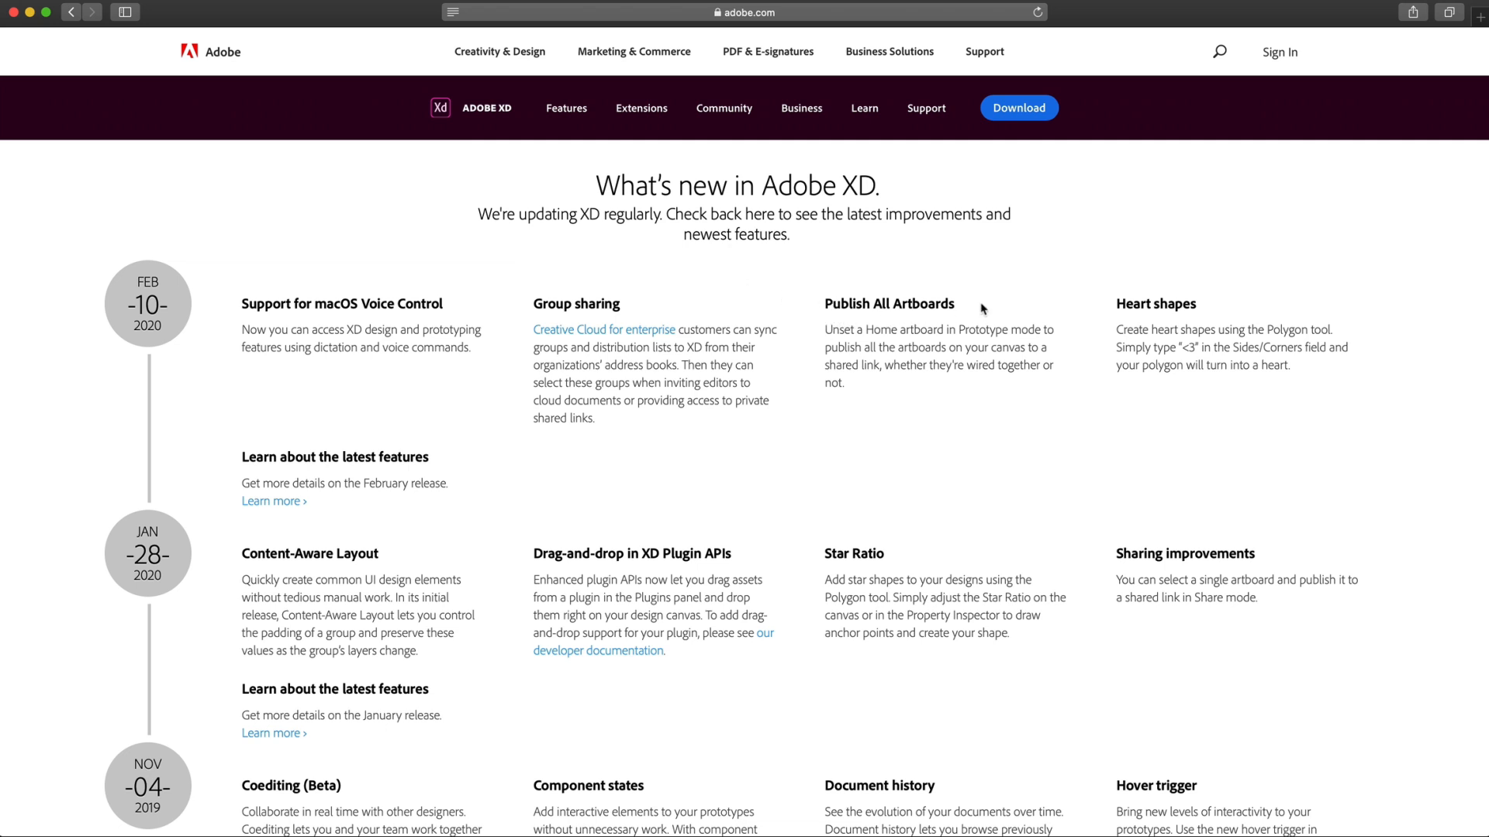
mouse_move(854, 335)
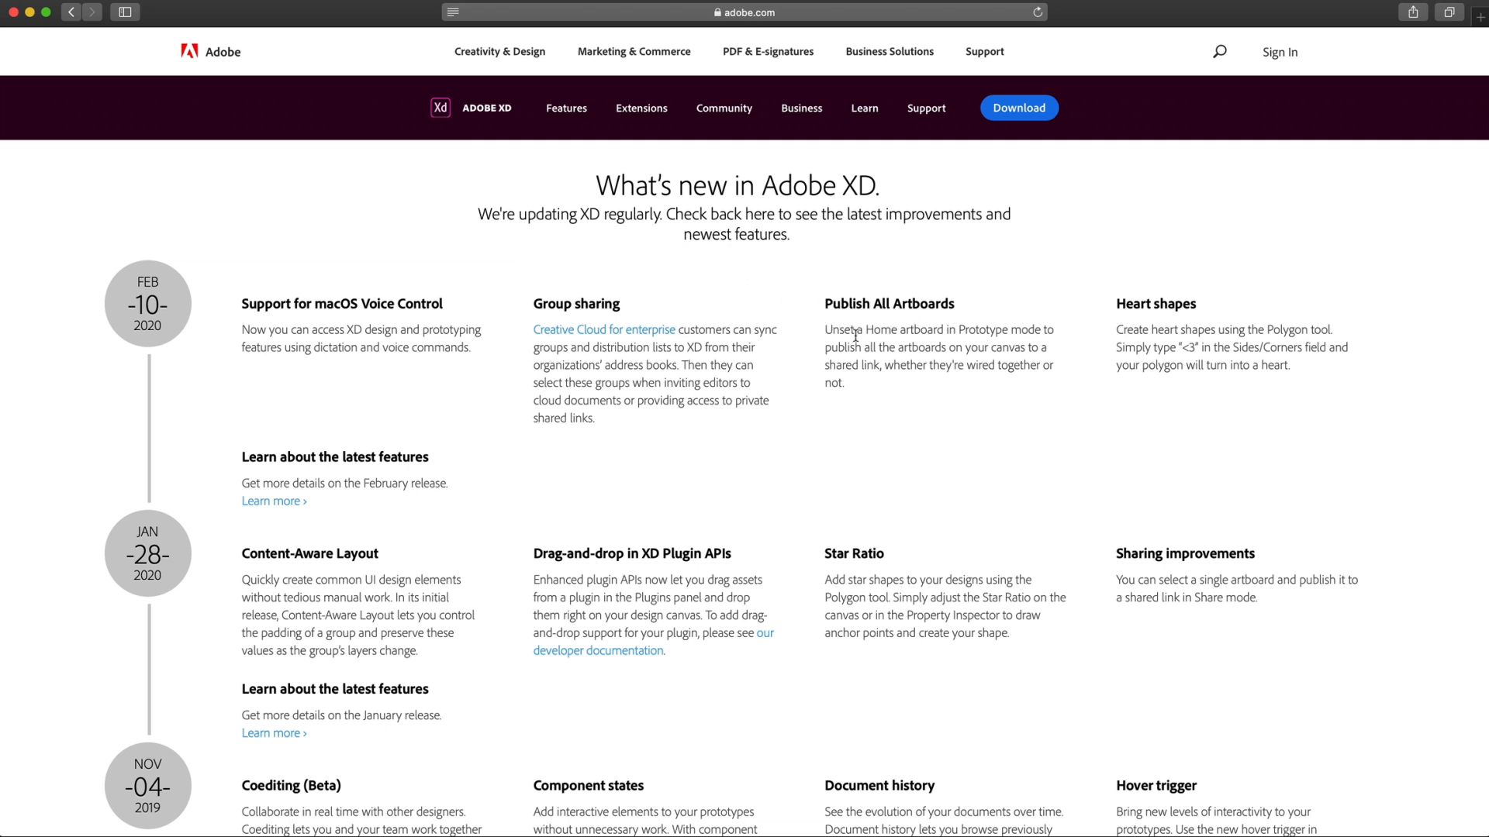
mouse_move(995, 304)
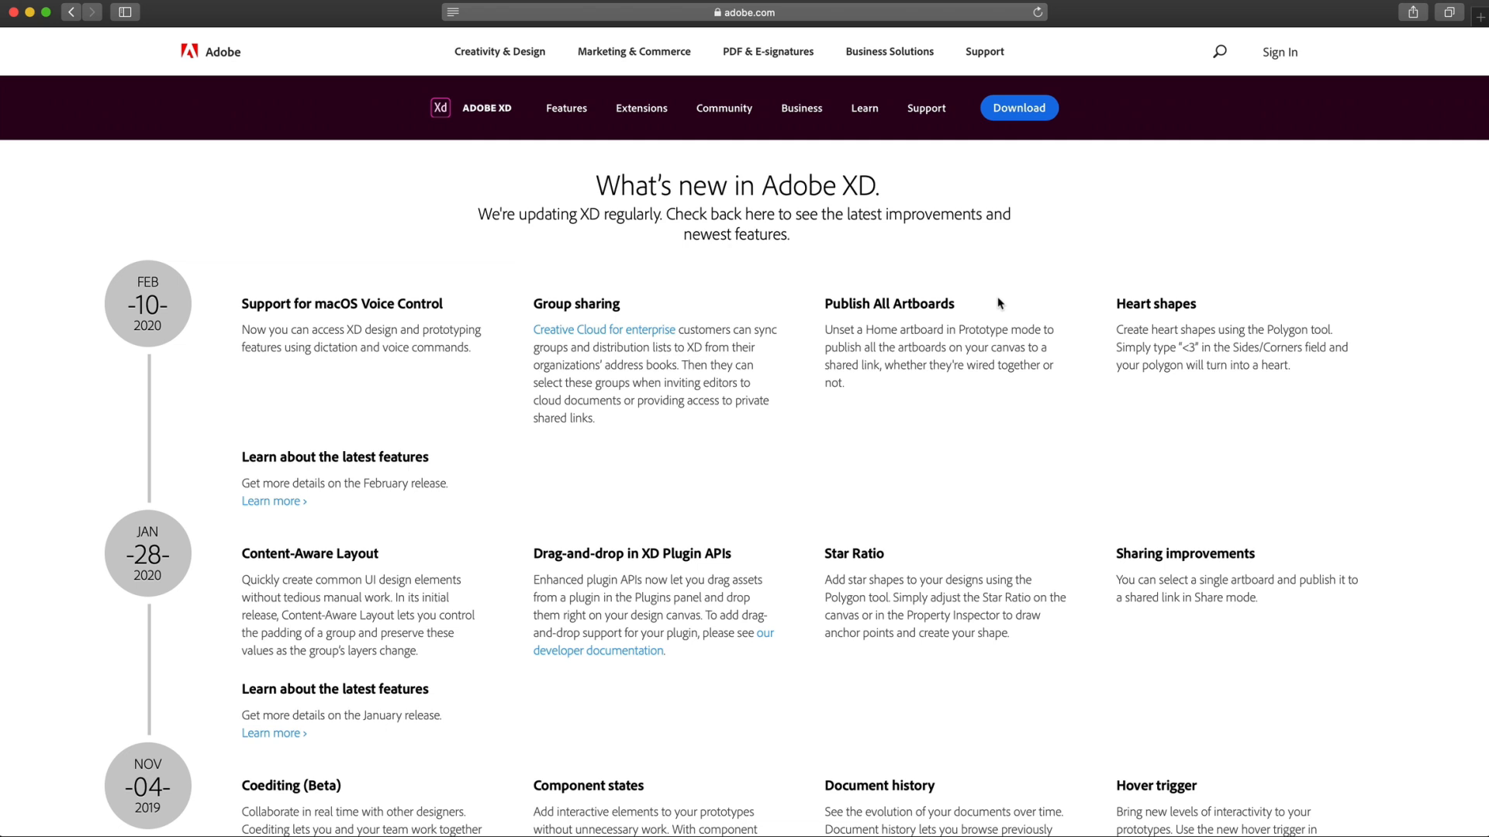
mouse_move(999, 304)
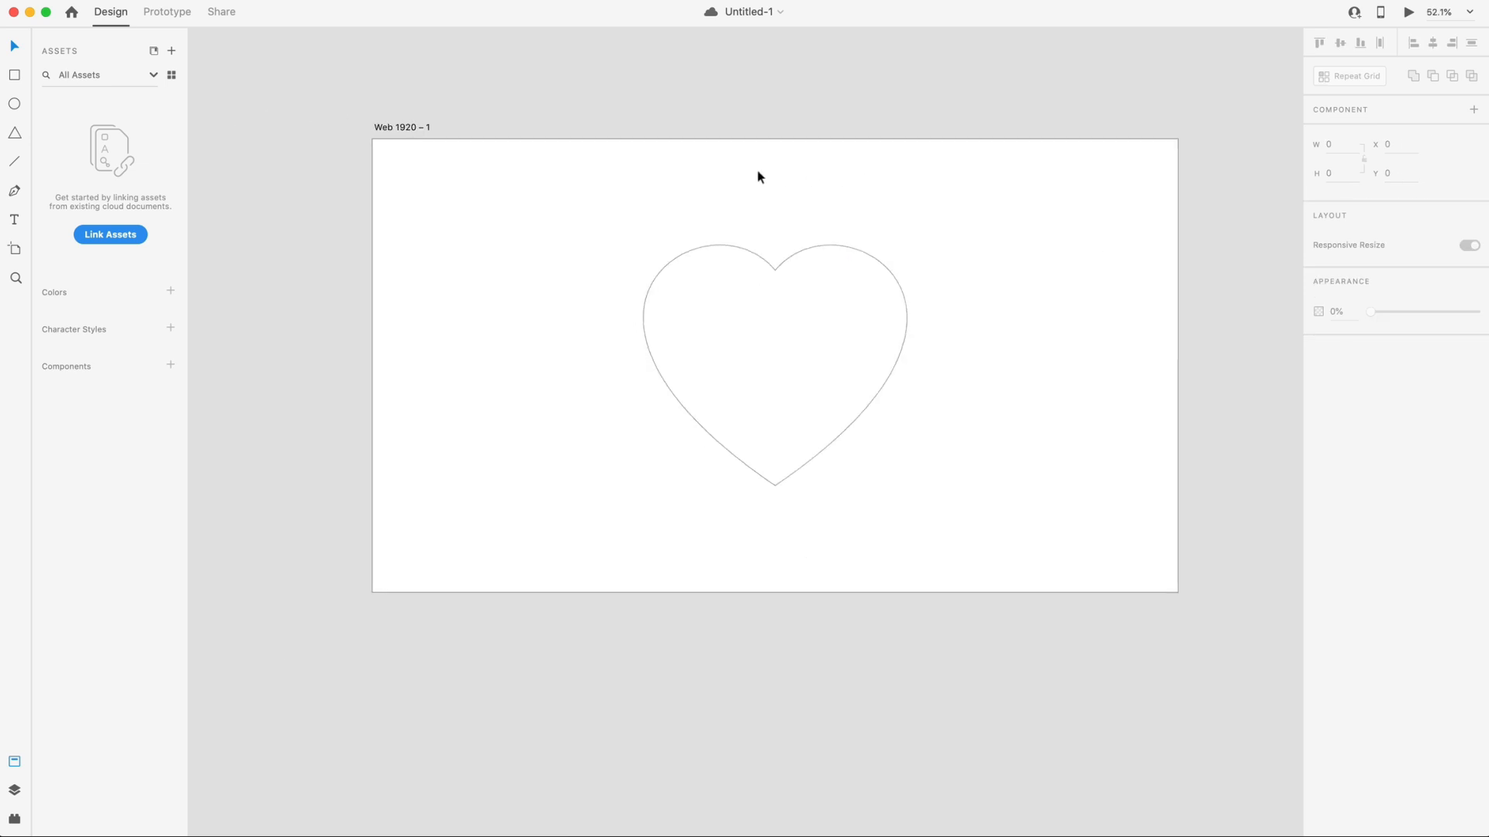
Switch to Prototype mode and mark Web 1920 – 1 as the home artboard.
left_click(166, 12)
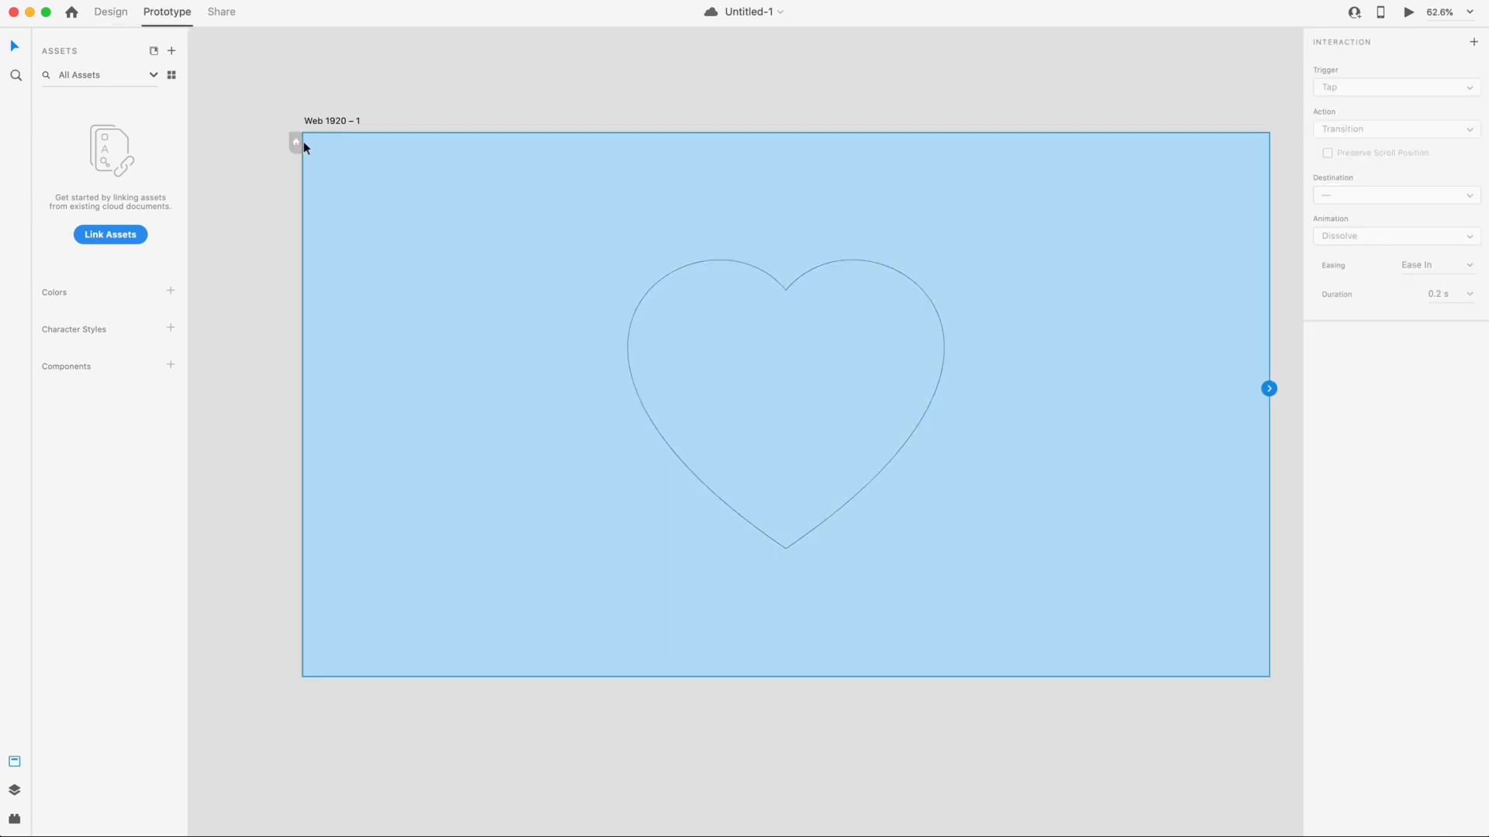
left_click(295, 141)
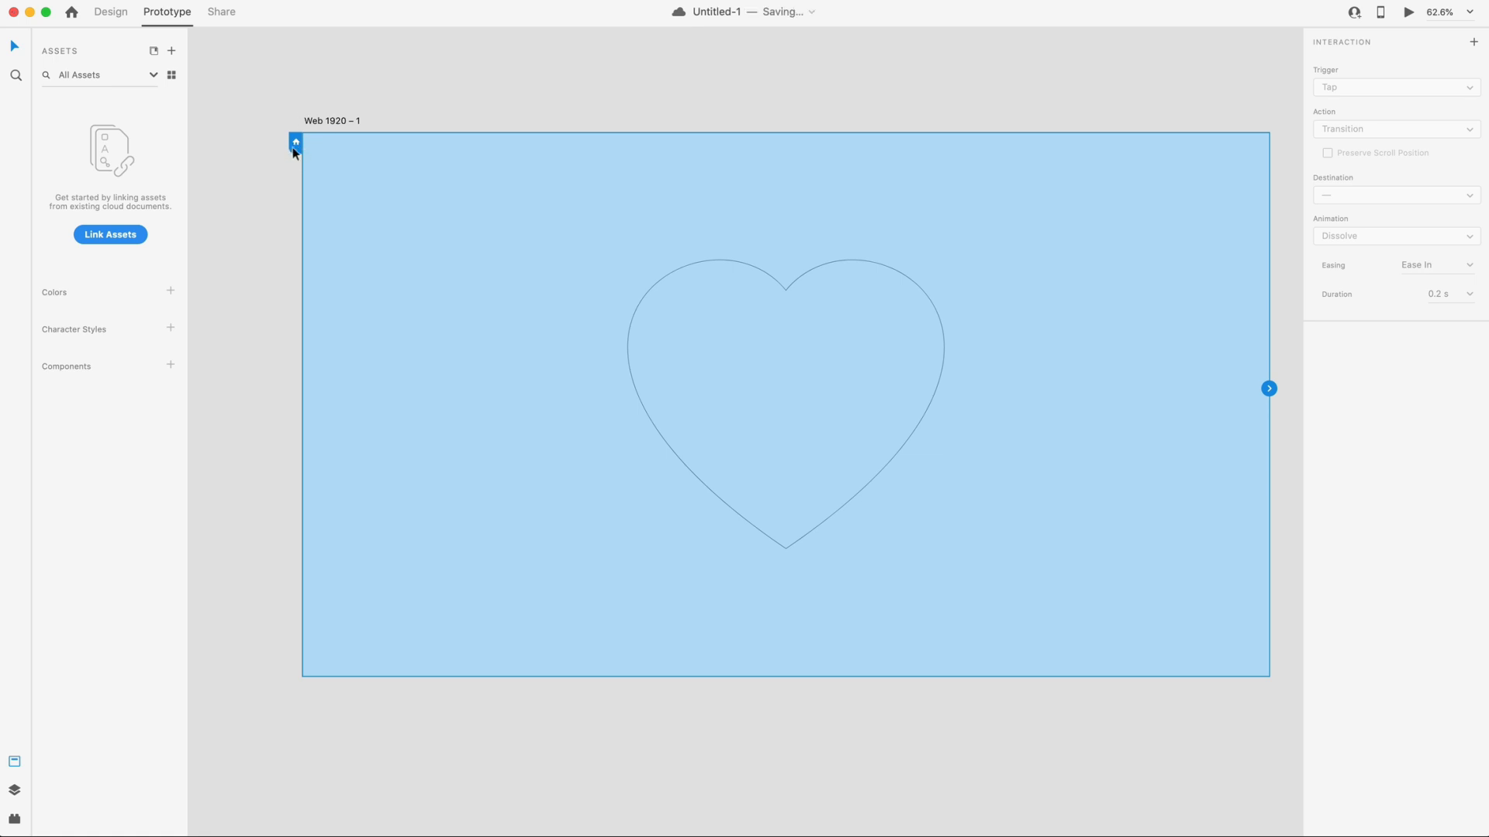
mouse_move(264, 302)
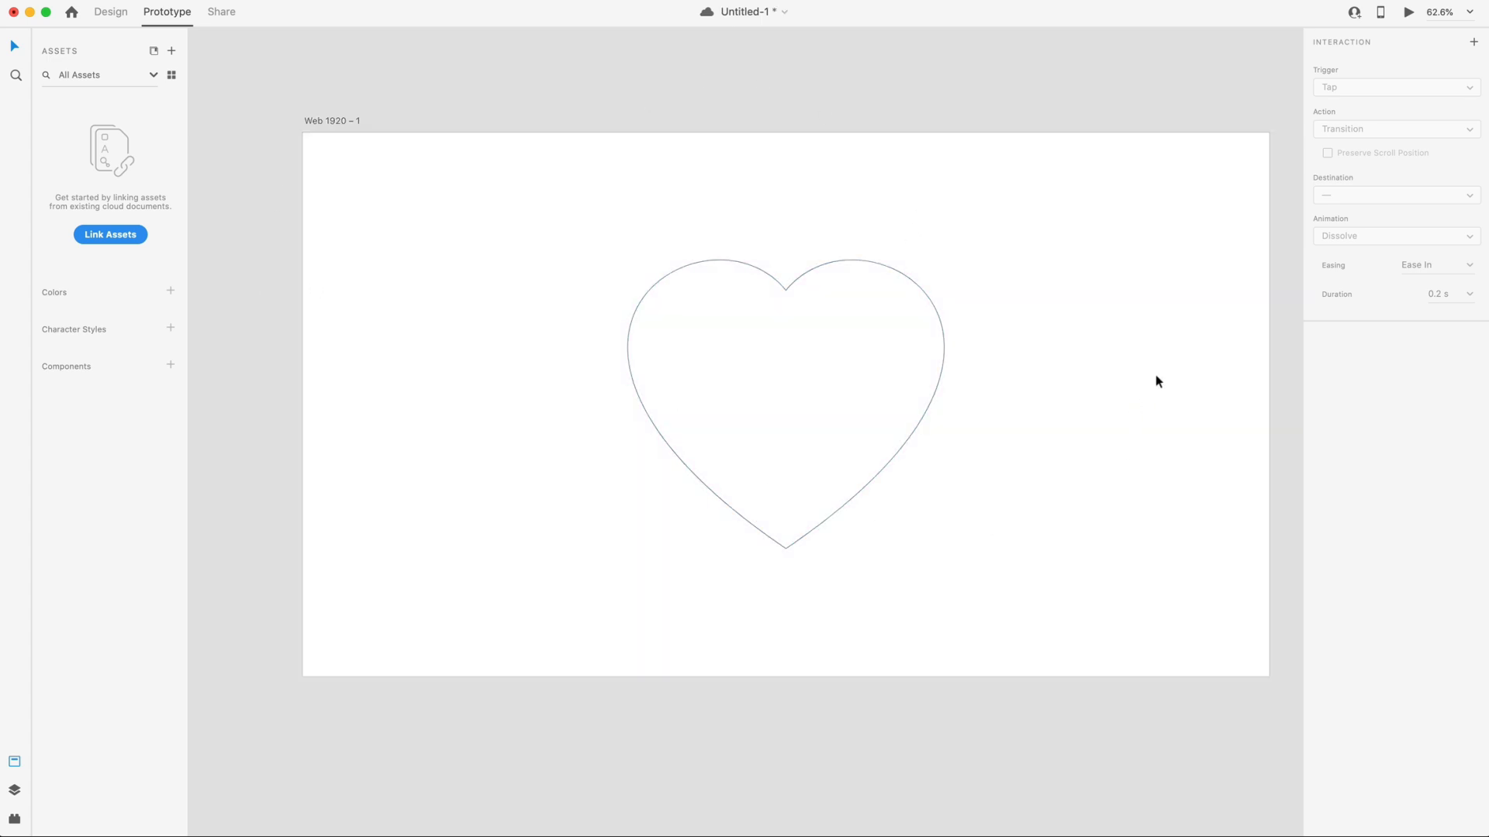
mouse_move(465, 98)
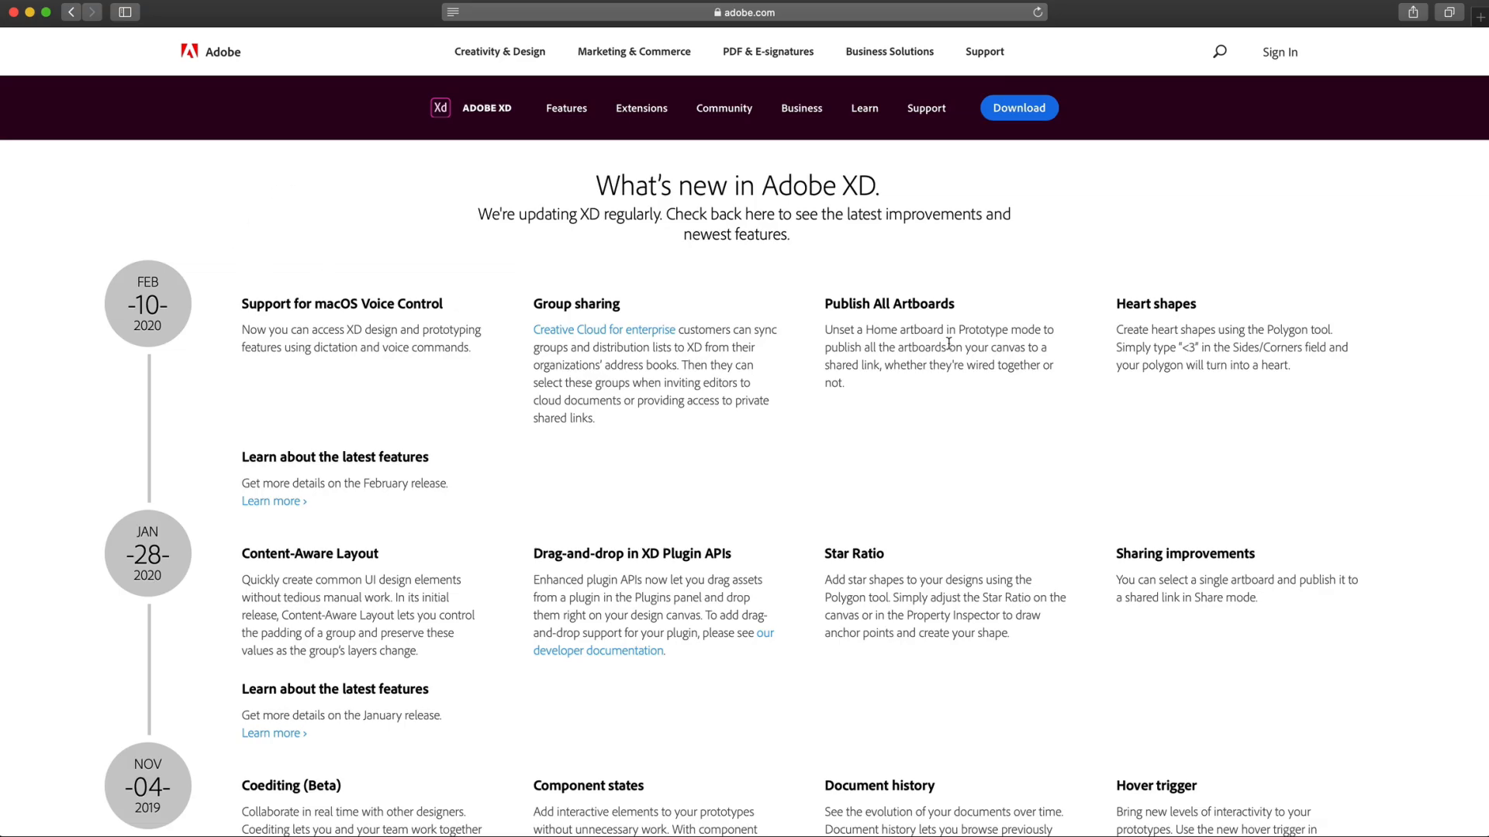
mouse_move(1253, 292)
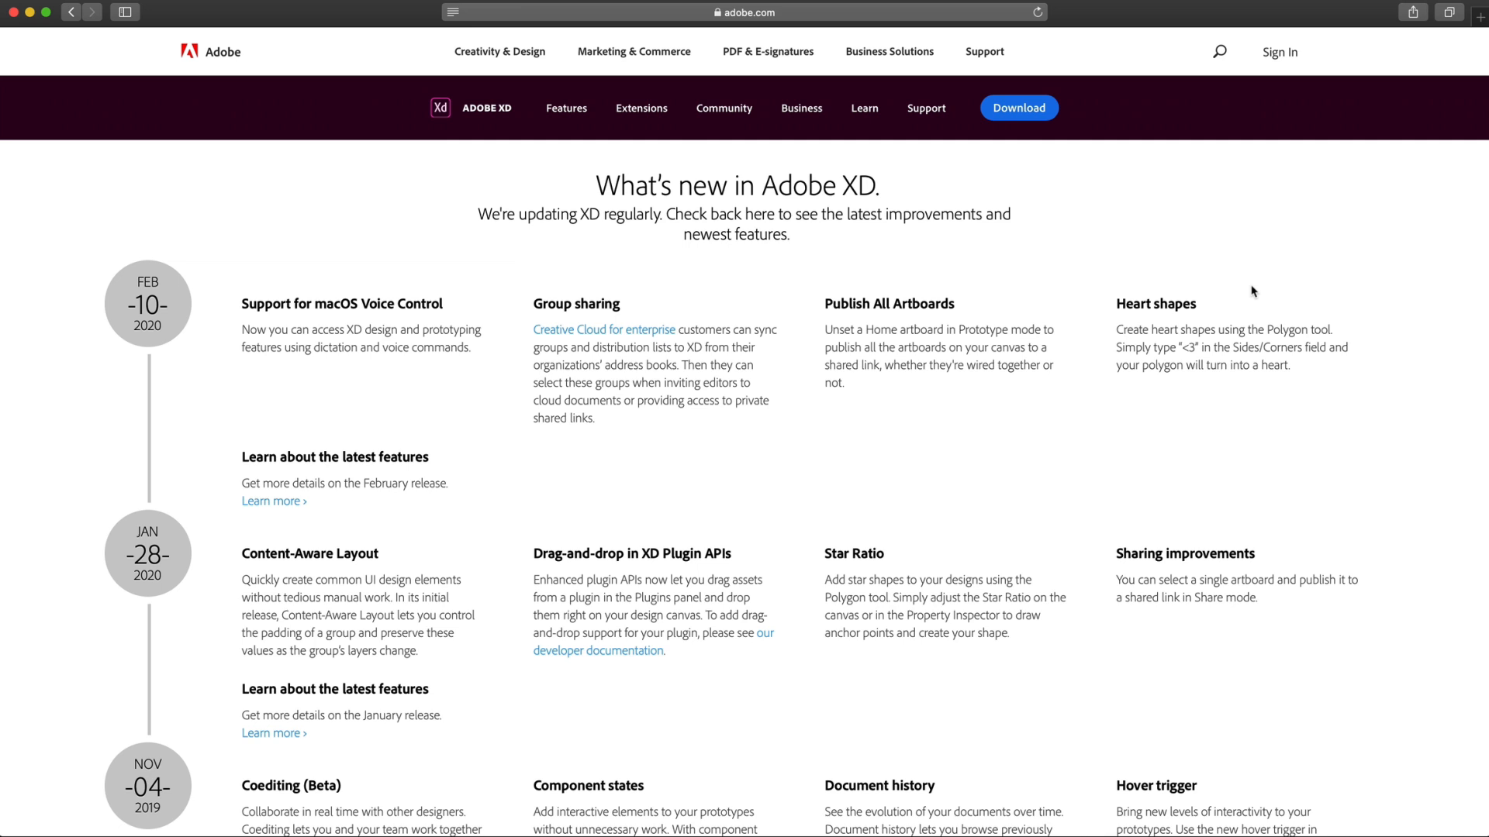
mouse_move(901, 424)
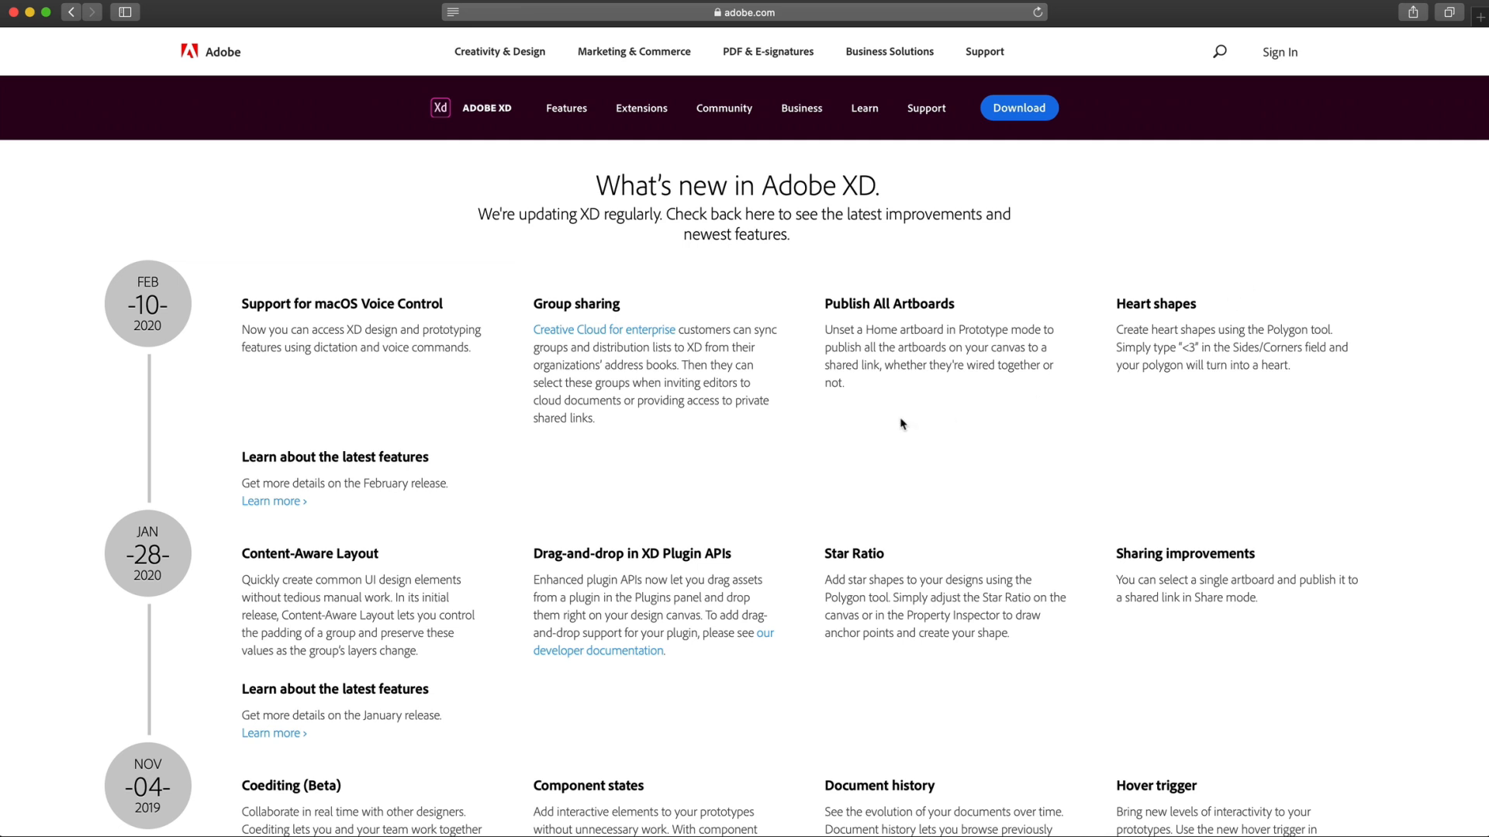
mouse_move(292, 208)
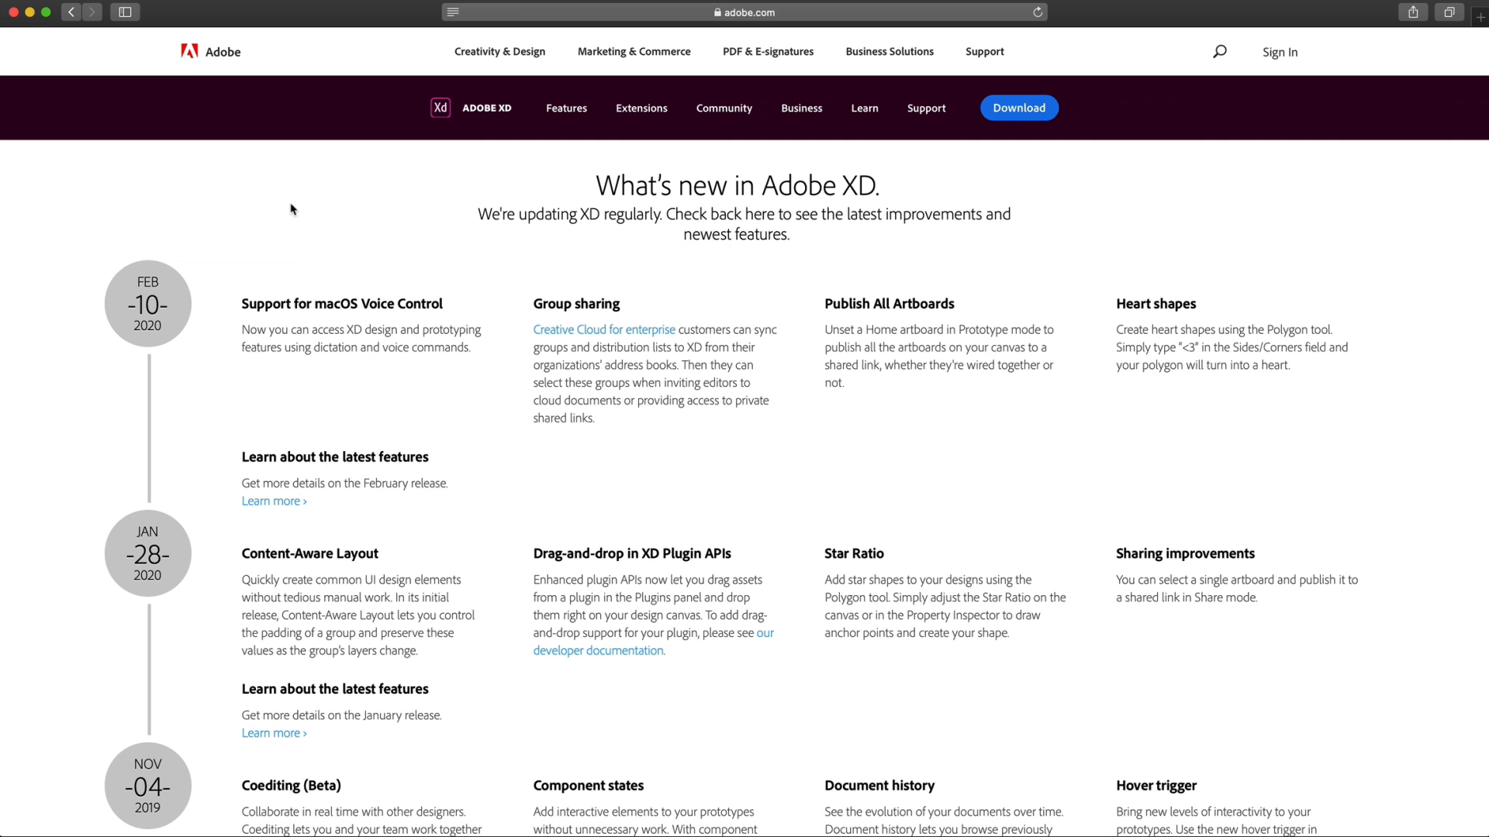
mouse_move(989, 384)
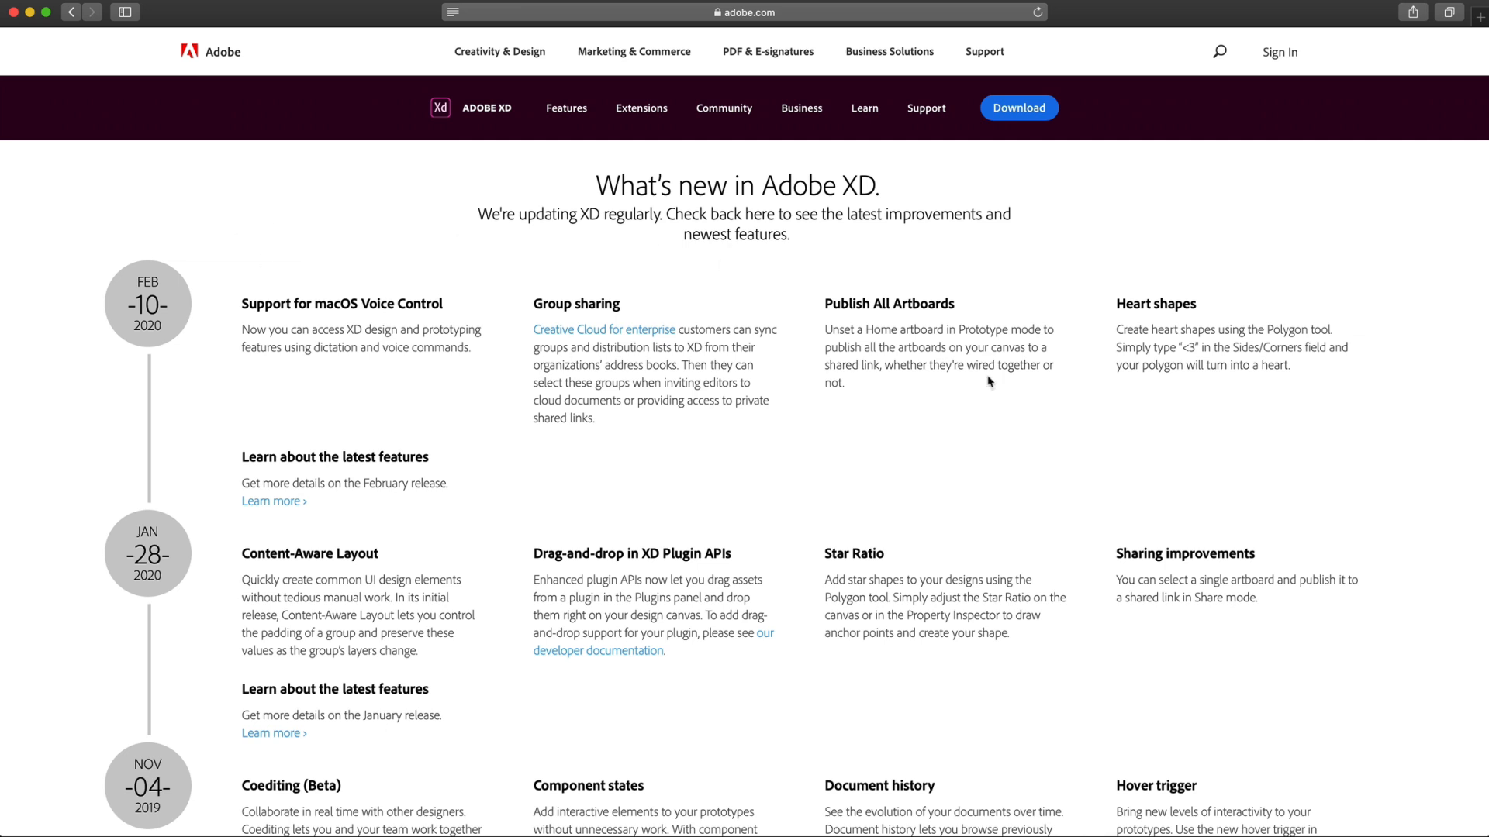
mouse_move(475, 421)
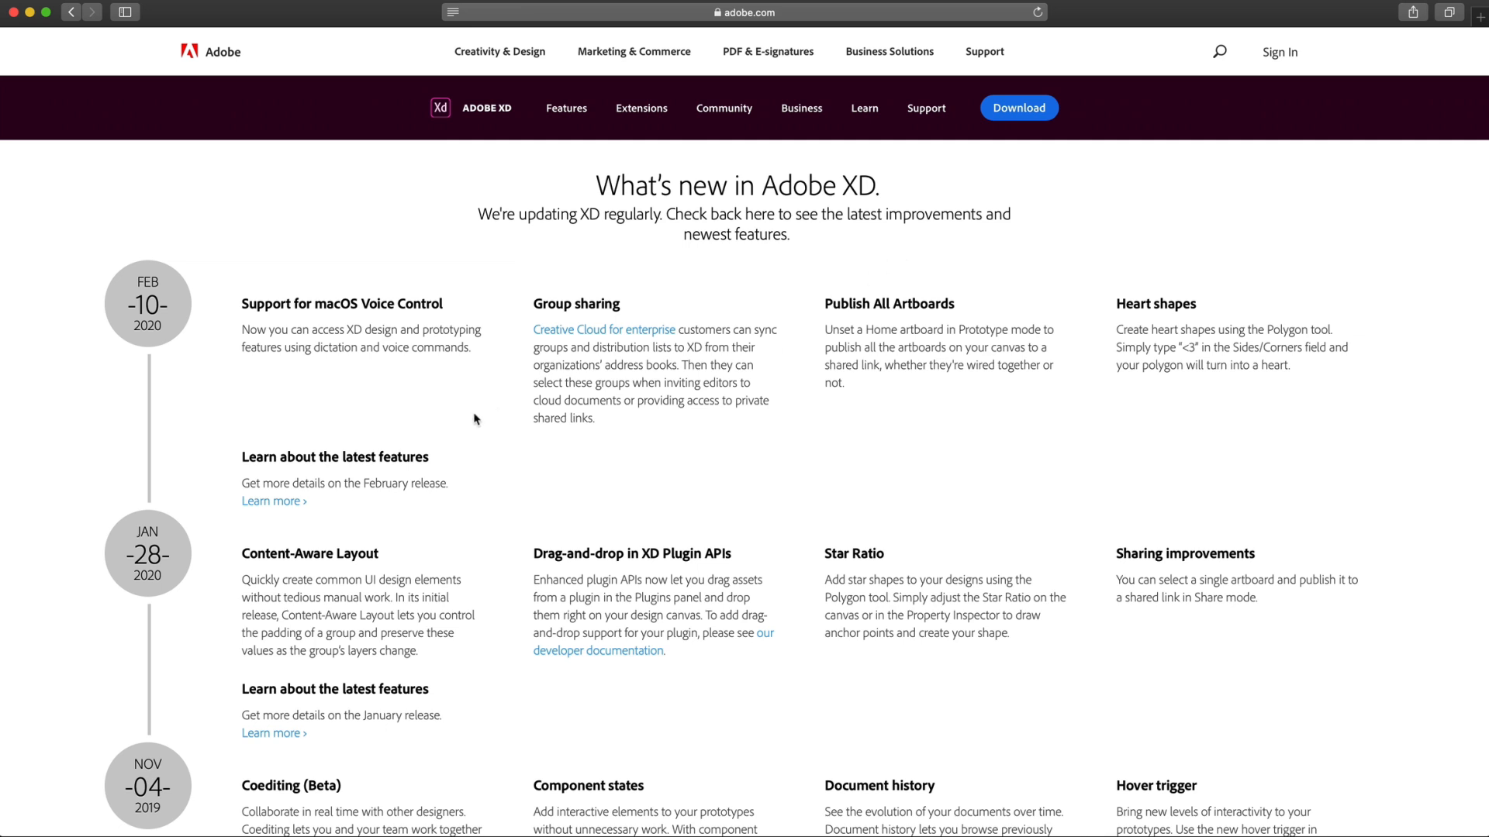
mouse_move(1060, 271)
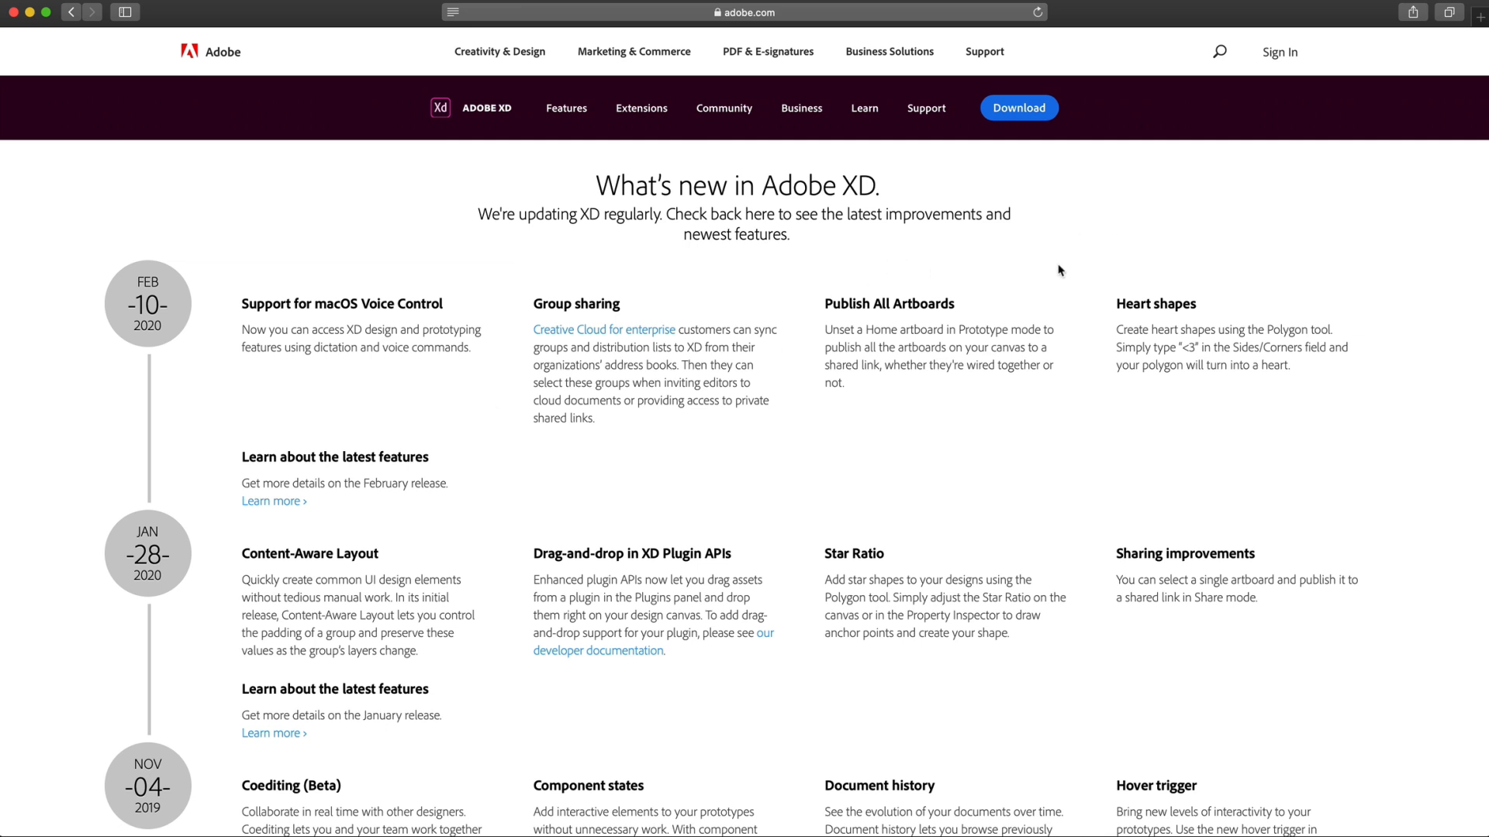
mouse_move(1056, 273)
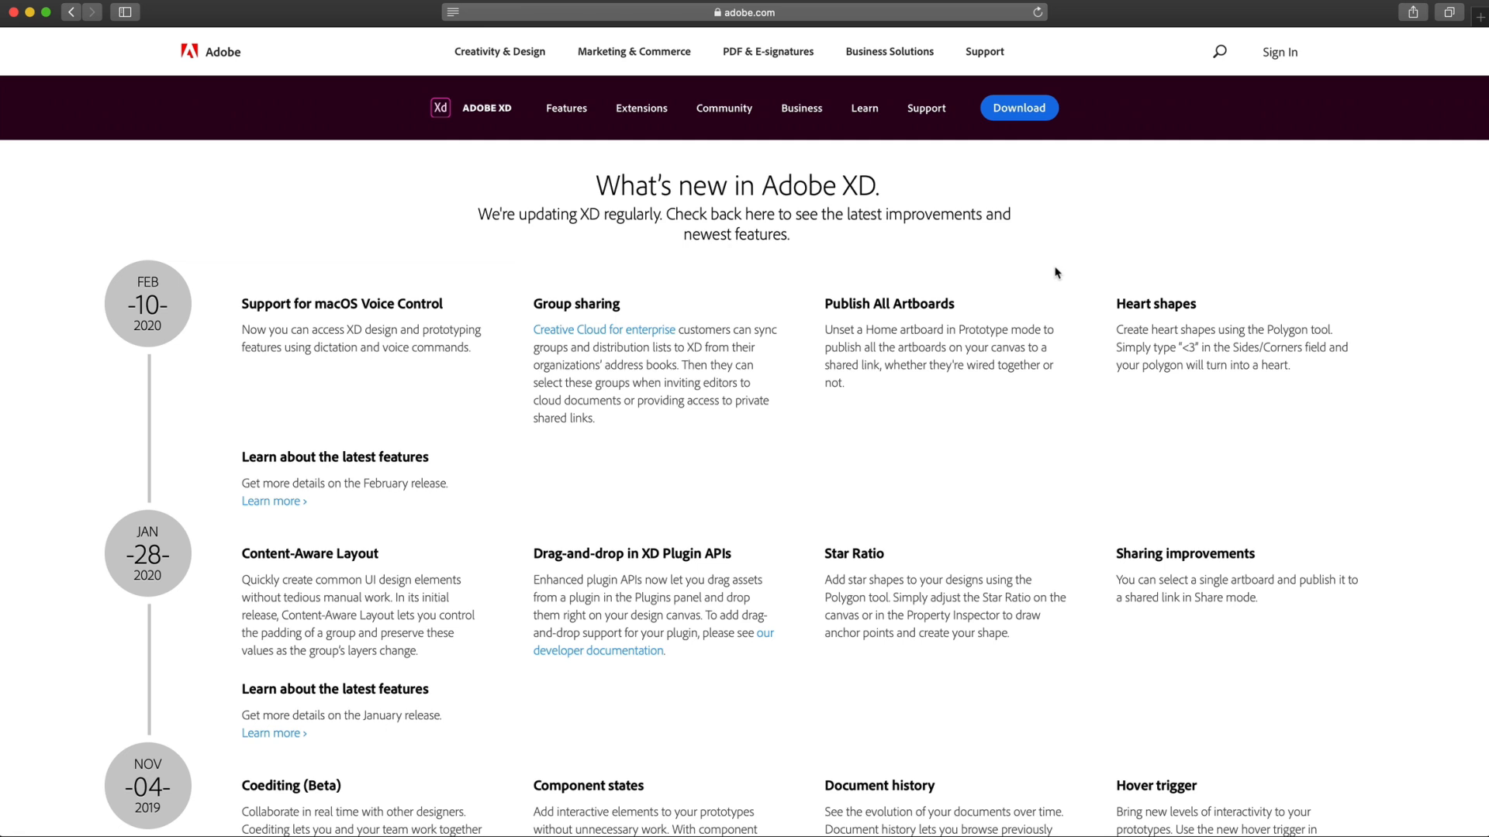